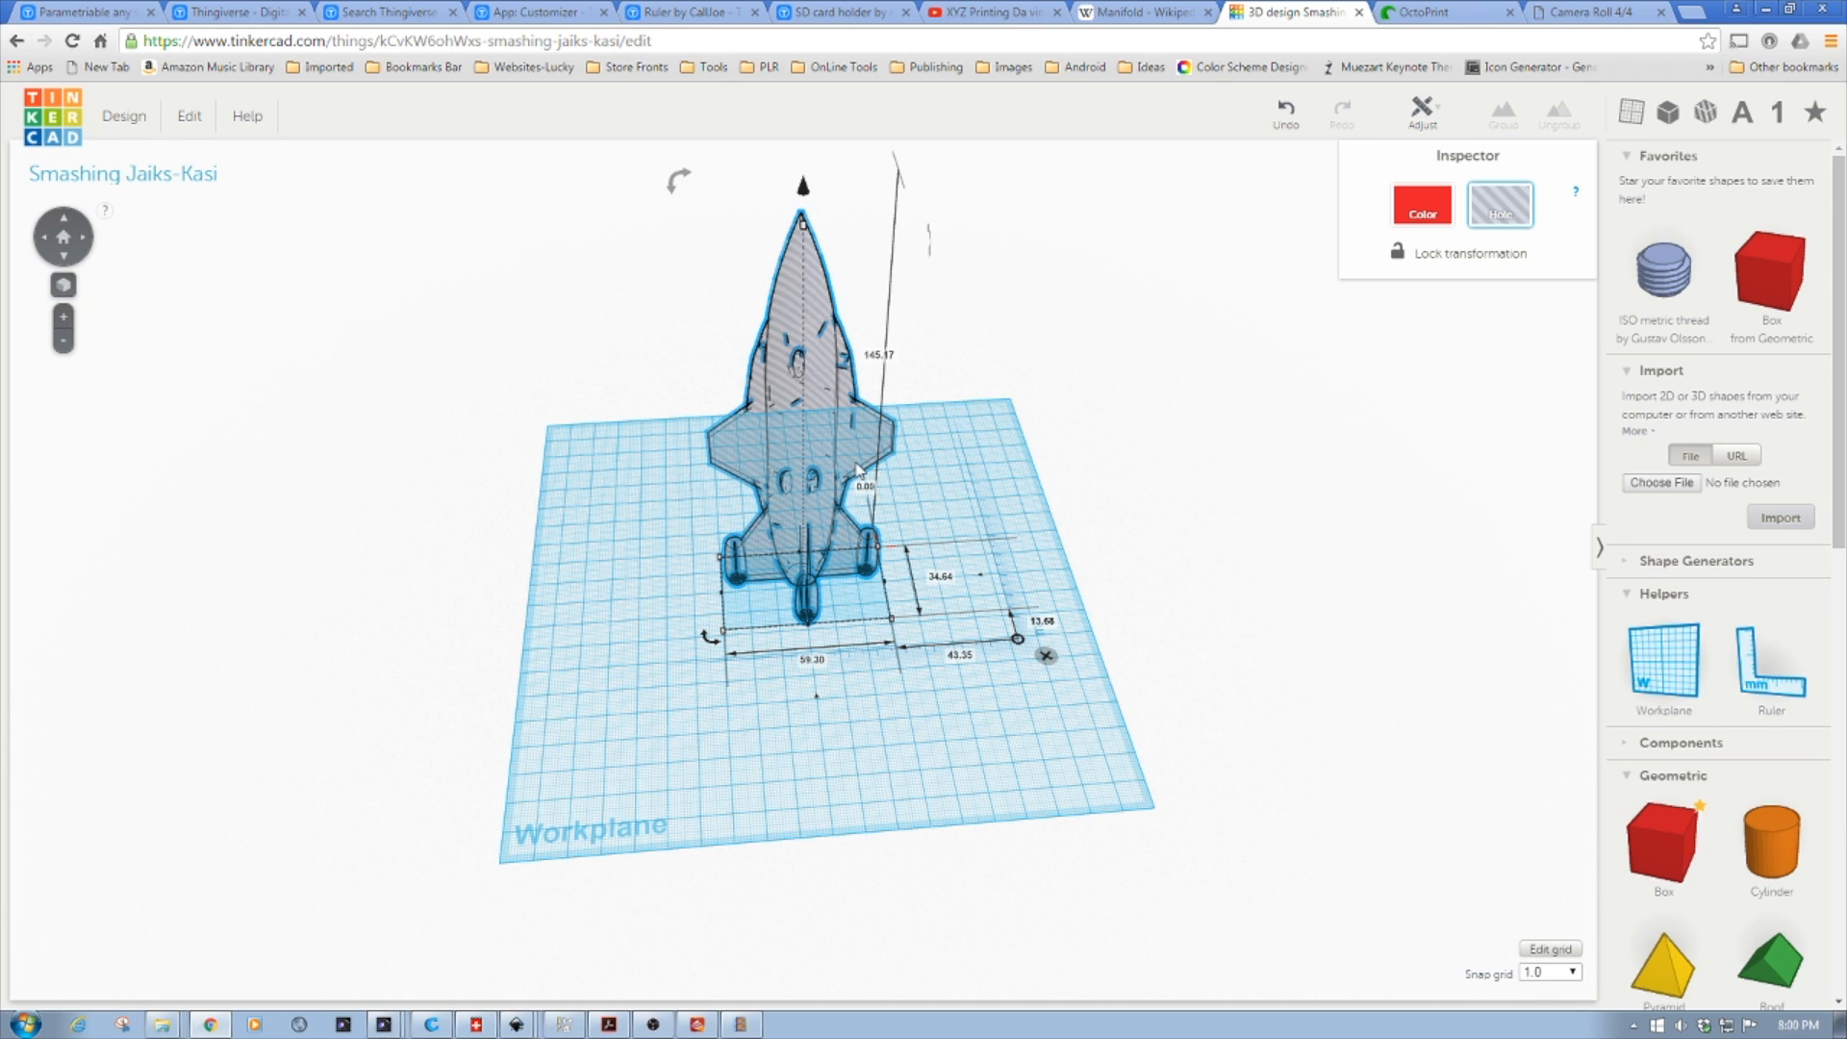
mouse_move(827, 578)
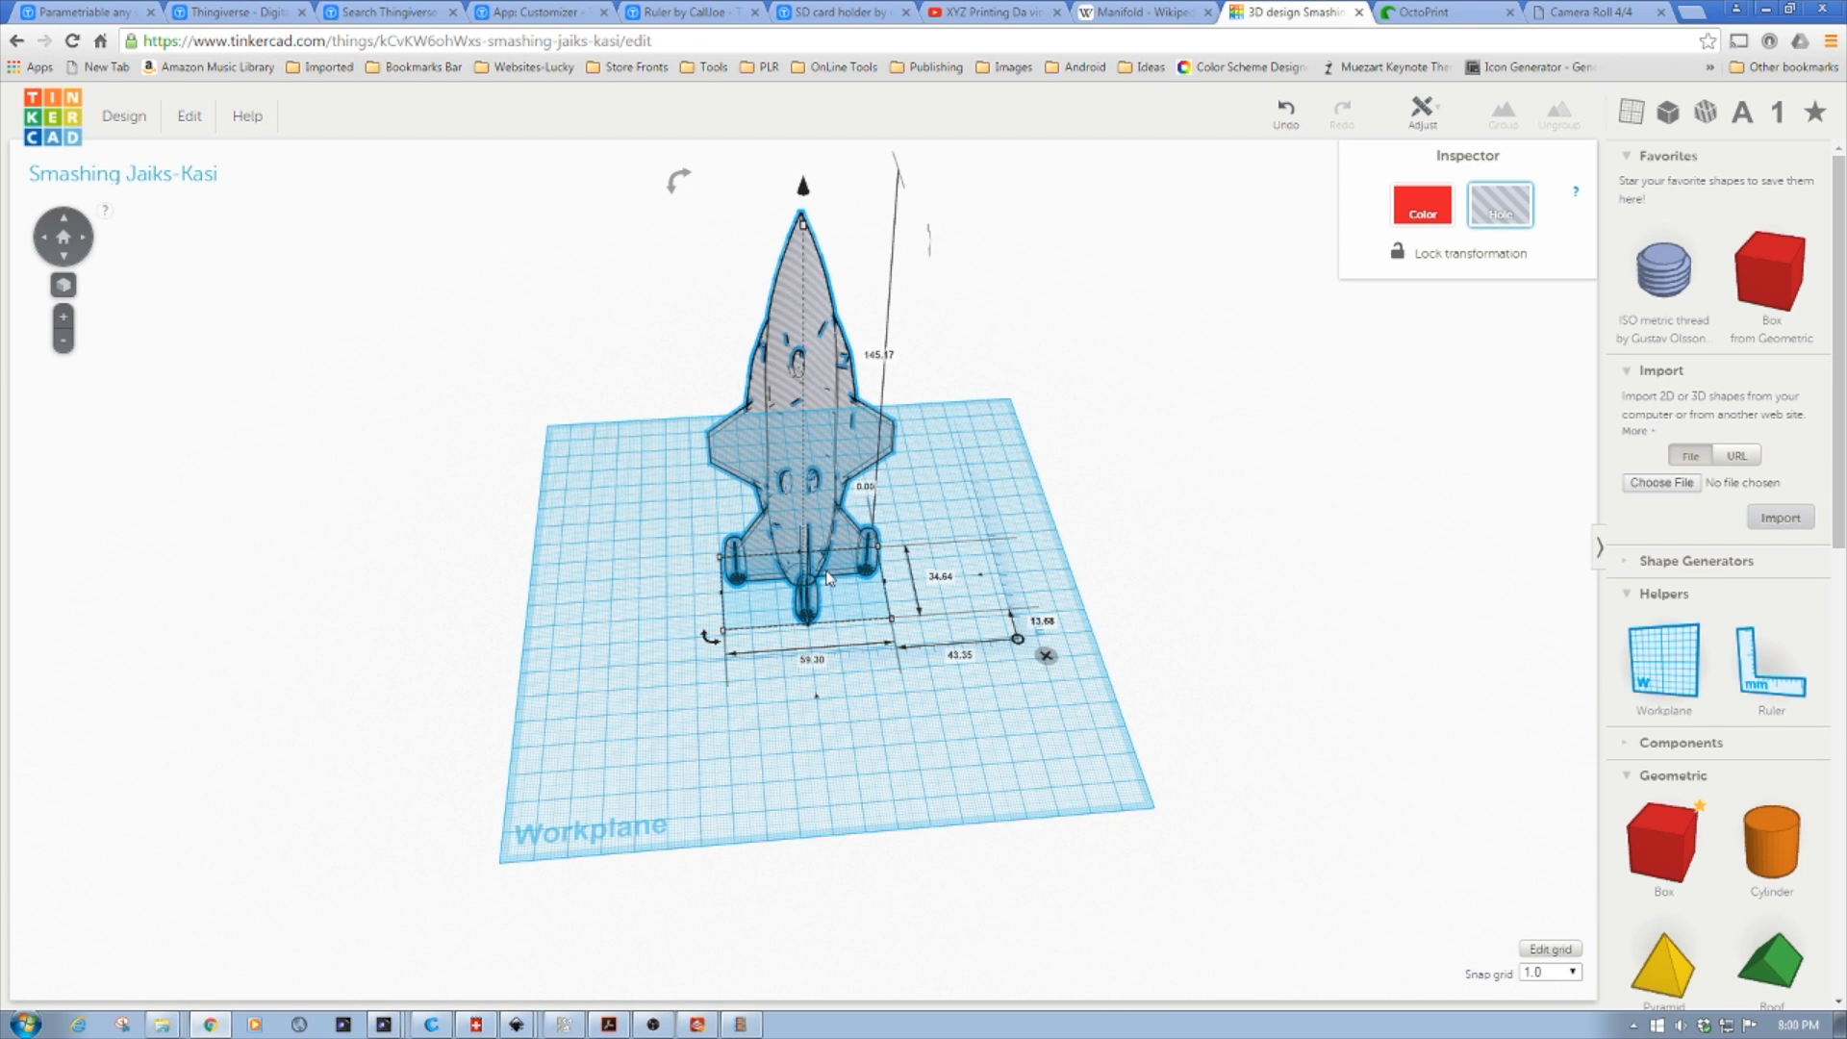
- Scroll the Cura layer view down to the rocket's lowest layers, showing the hollow three-armed cross-section
scroll(down, 3)
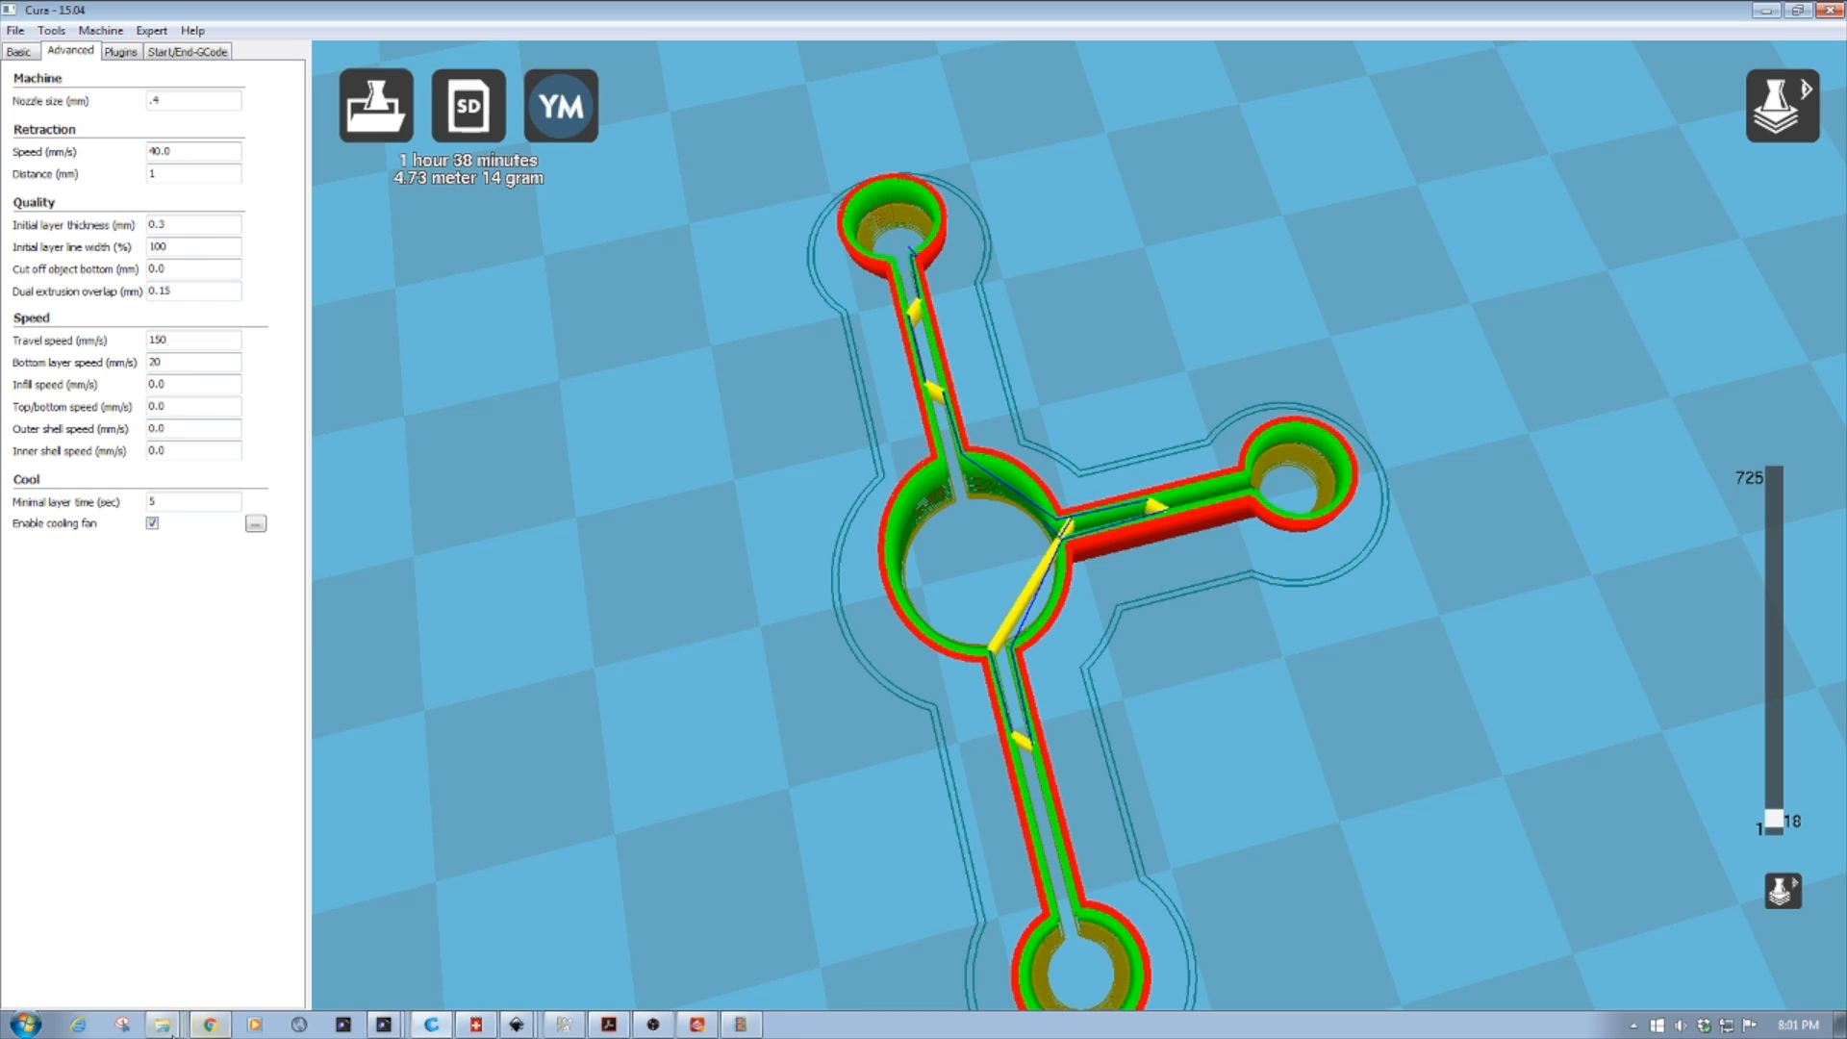
- Return to the Tinkercad rocket design to view the spires inside its three engine cylinders
click(209, 1023)
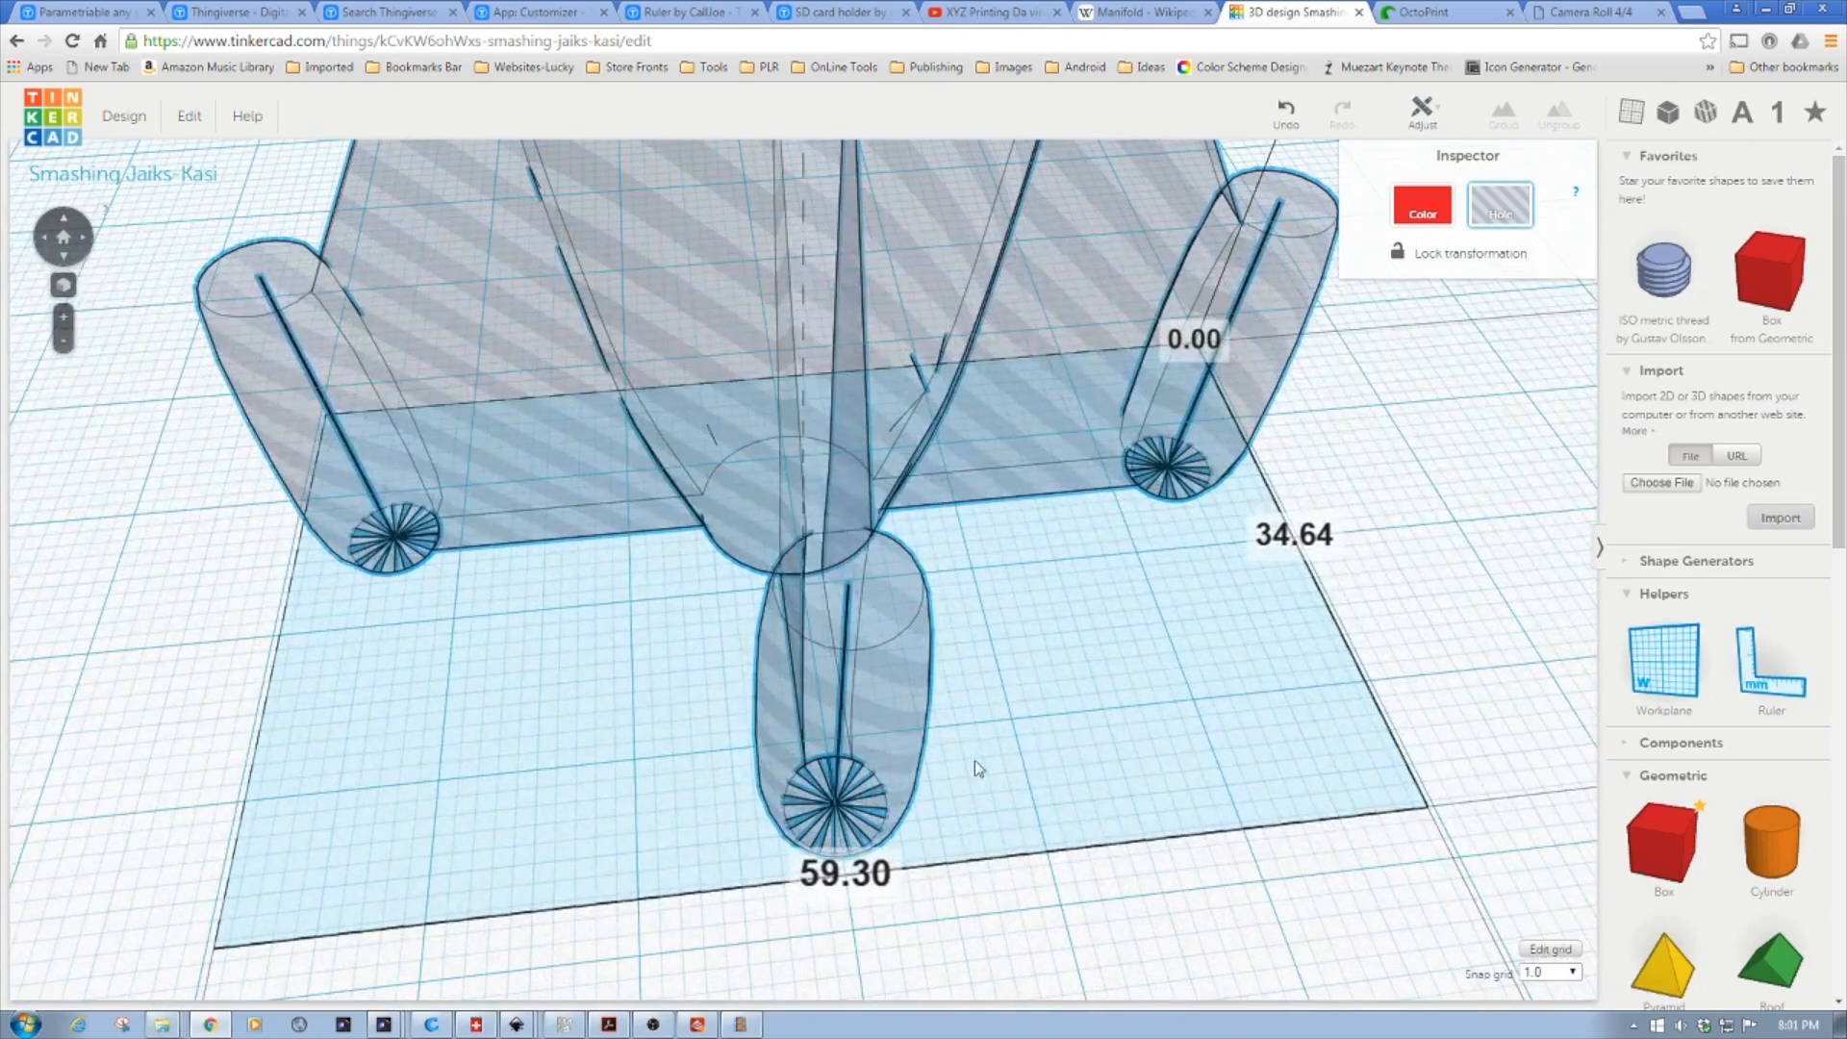
mouse_move(981, 769)
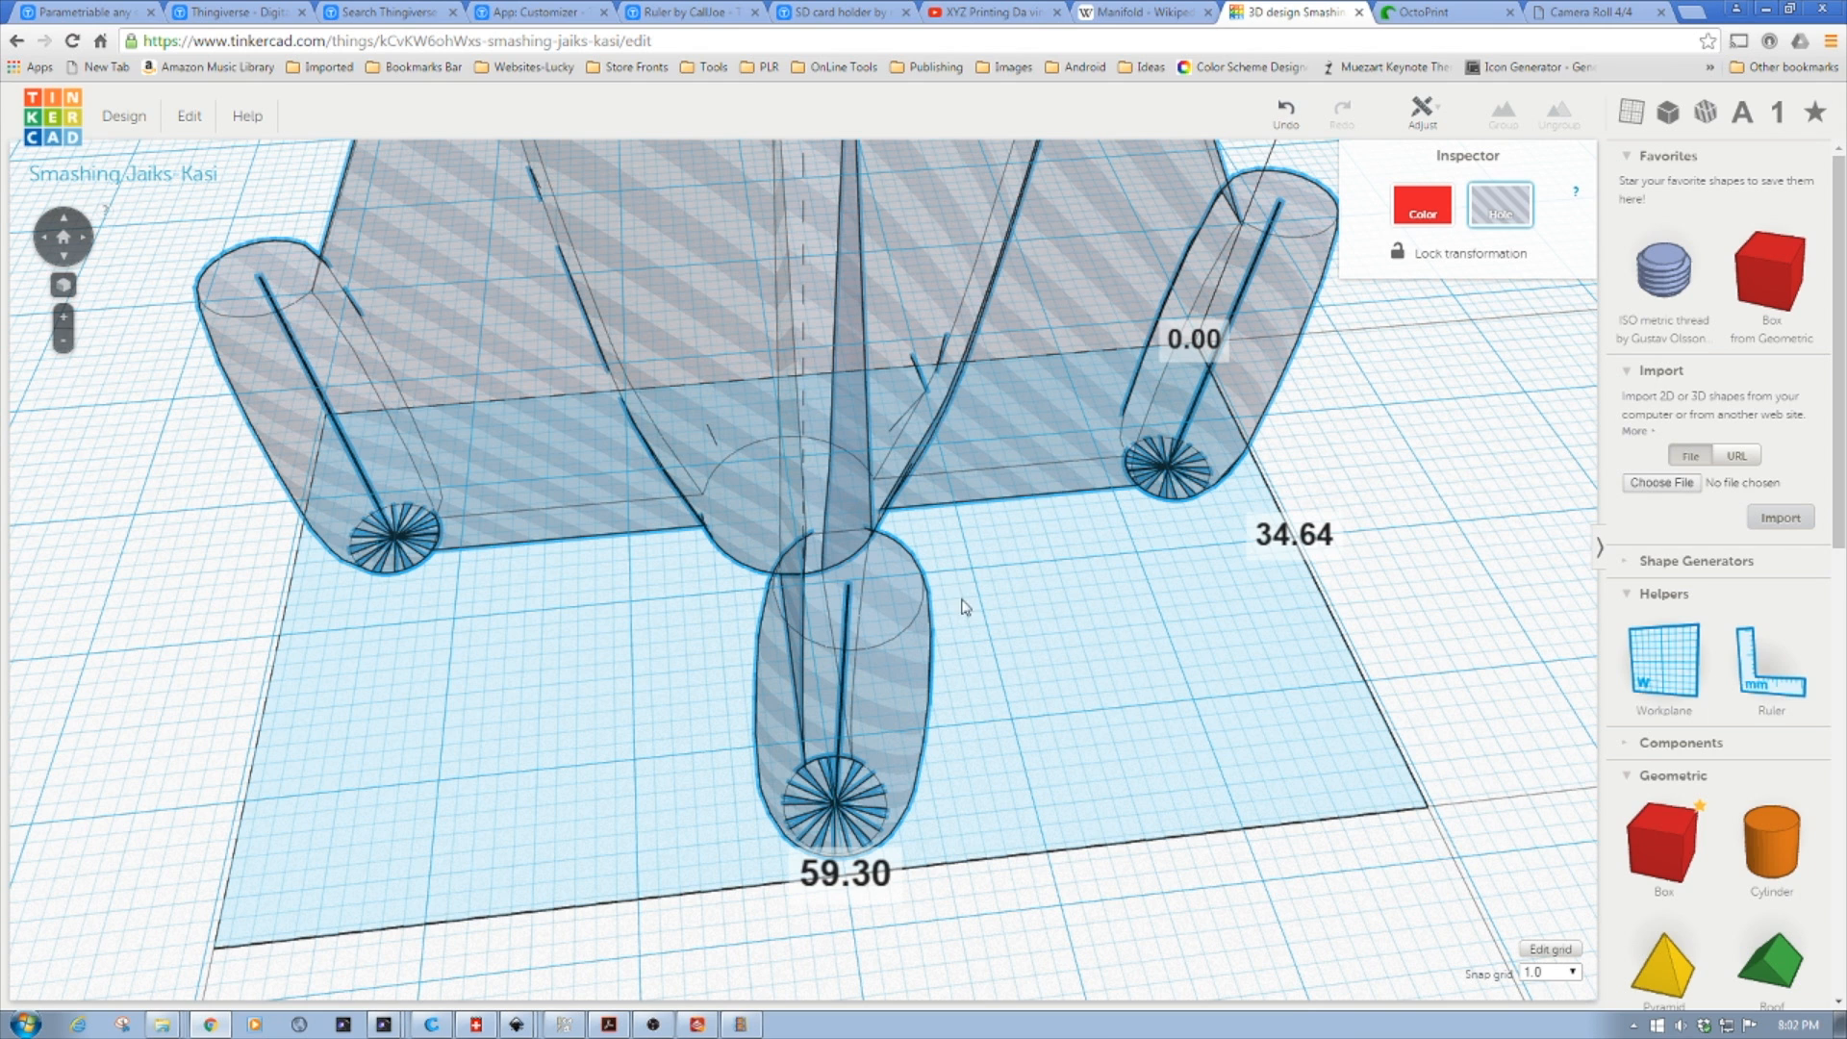
mouse_move(702, 609)
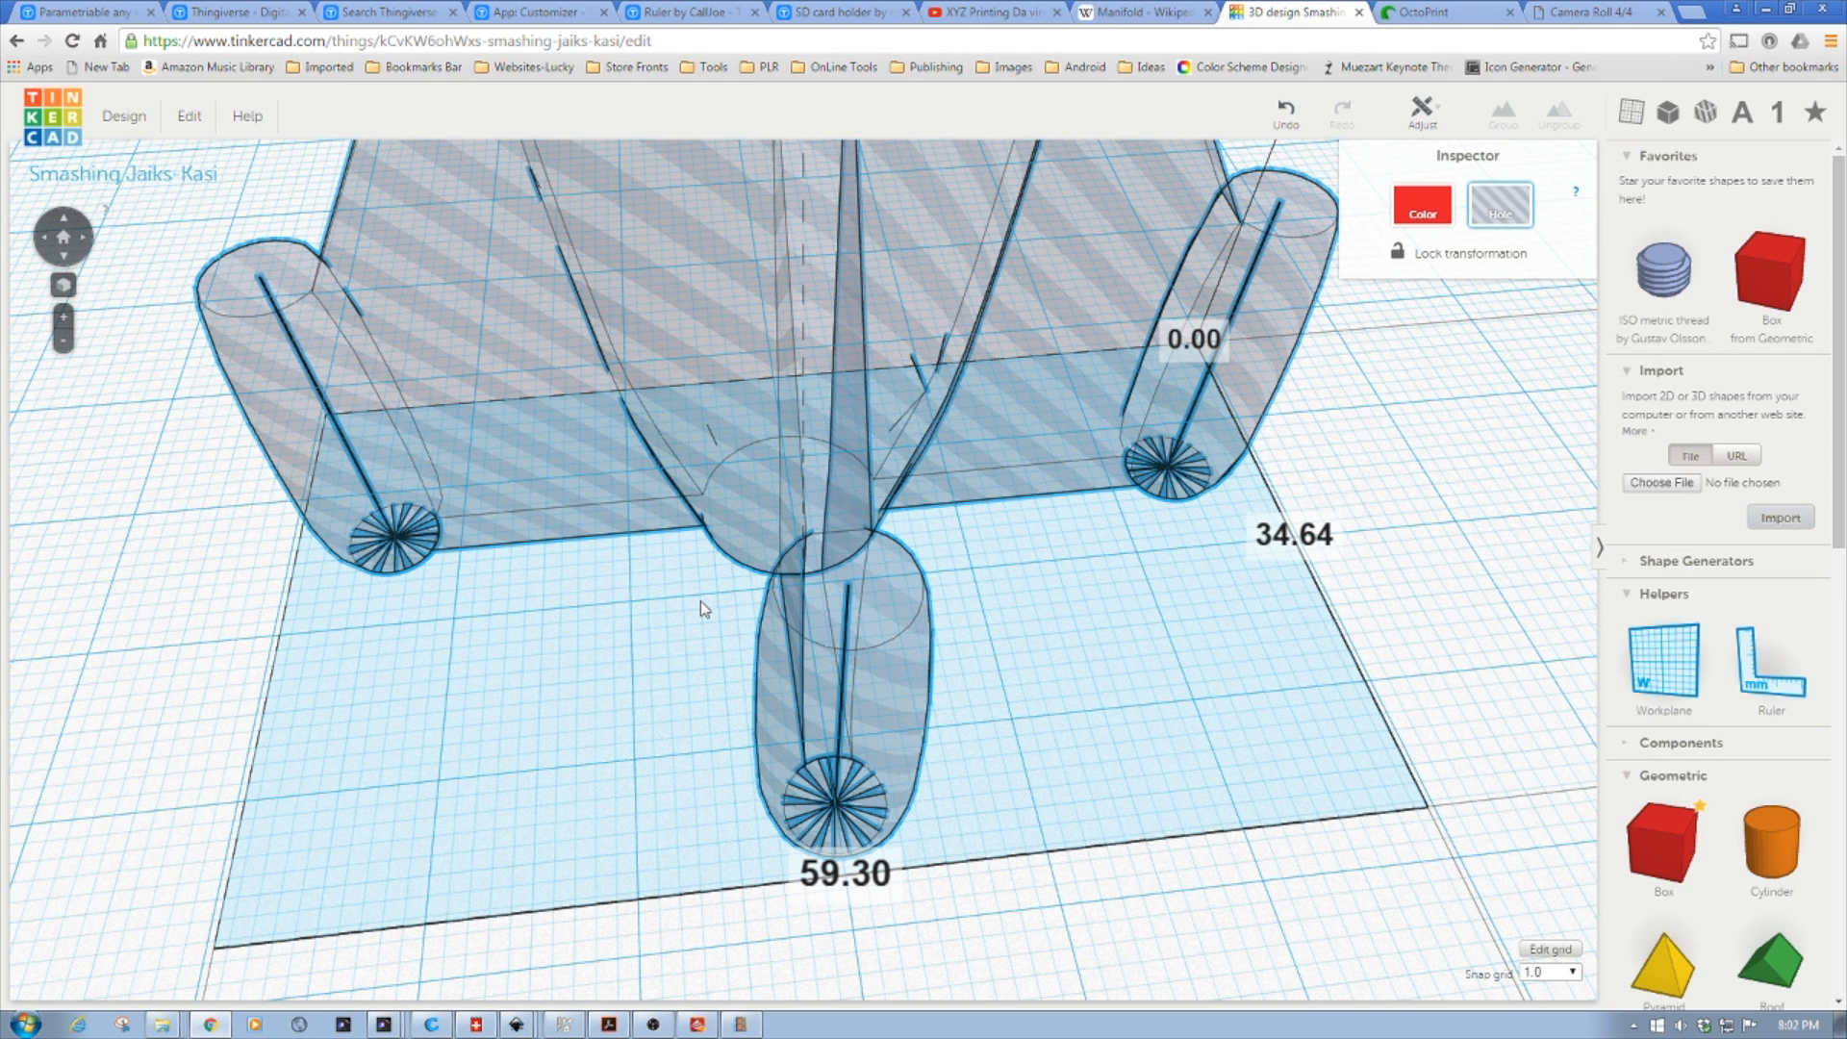
mouse_move(1096, 366)
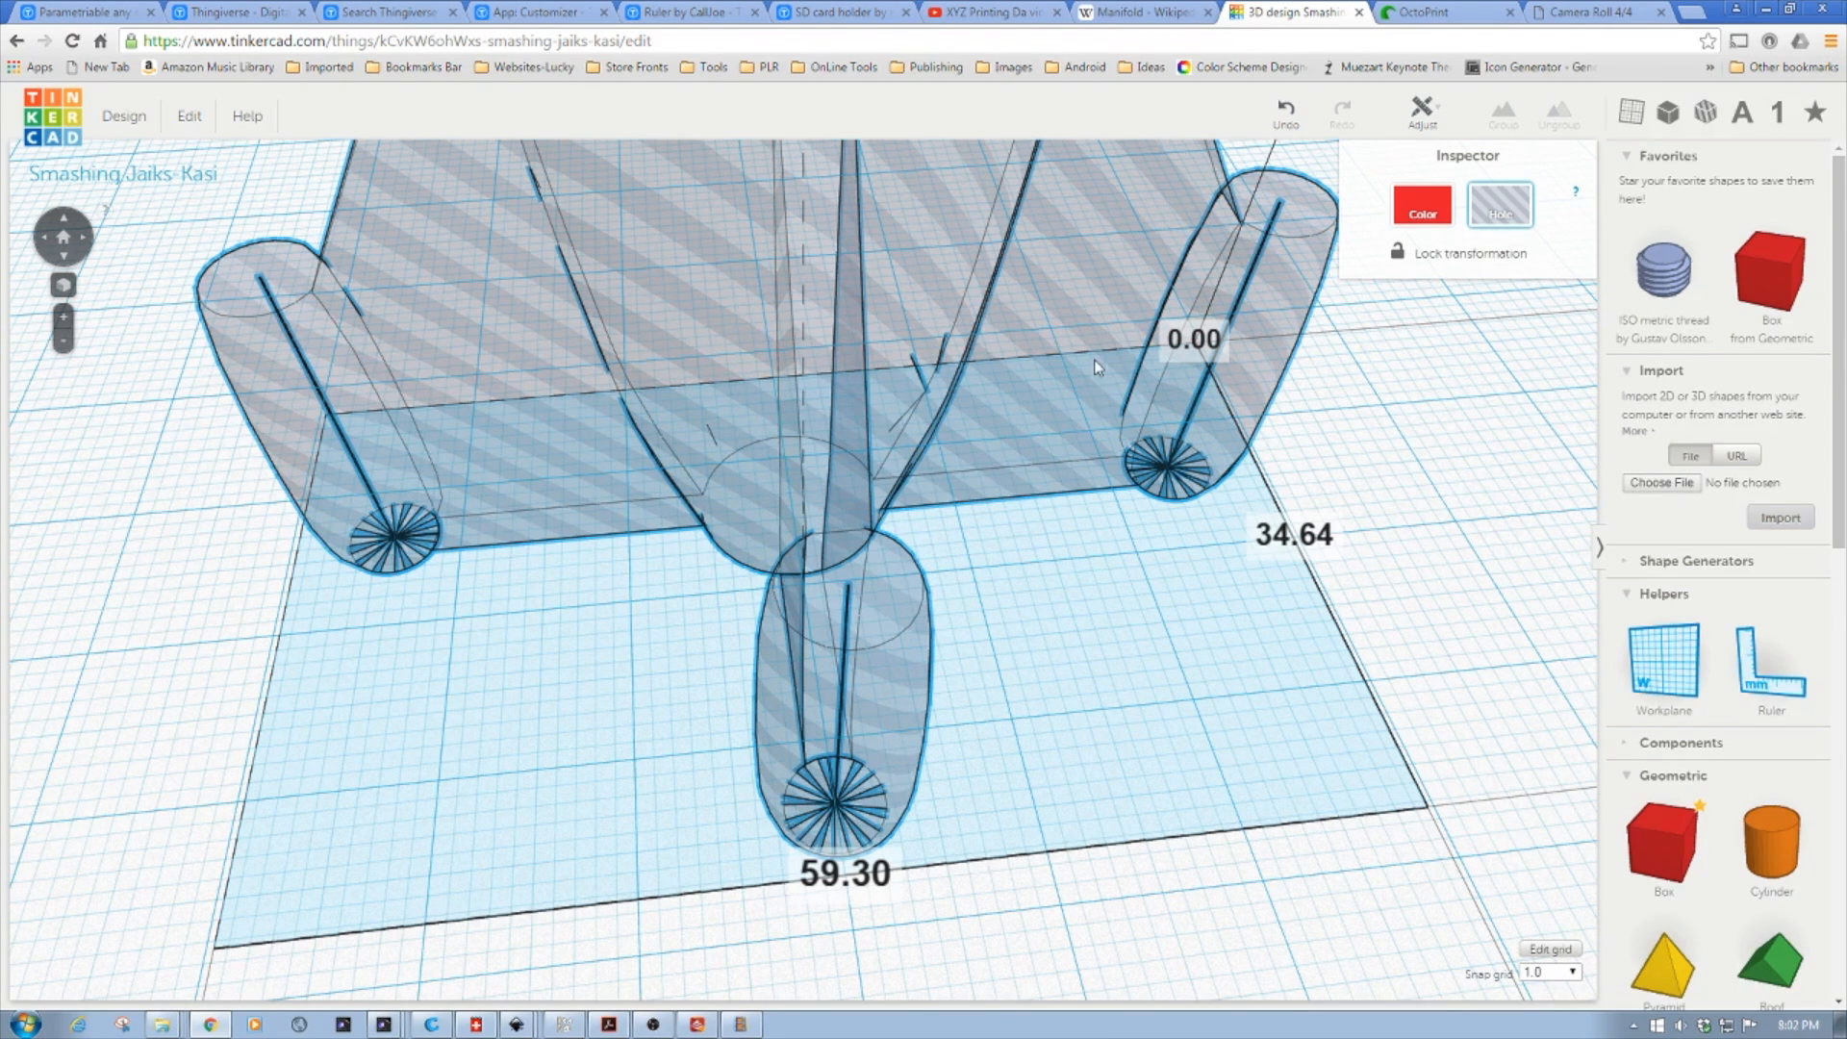
mouse_move(1140, 42)
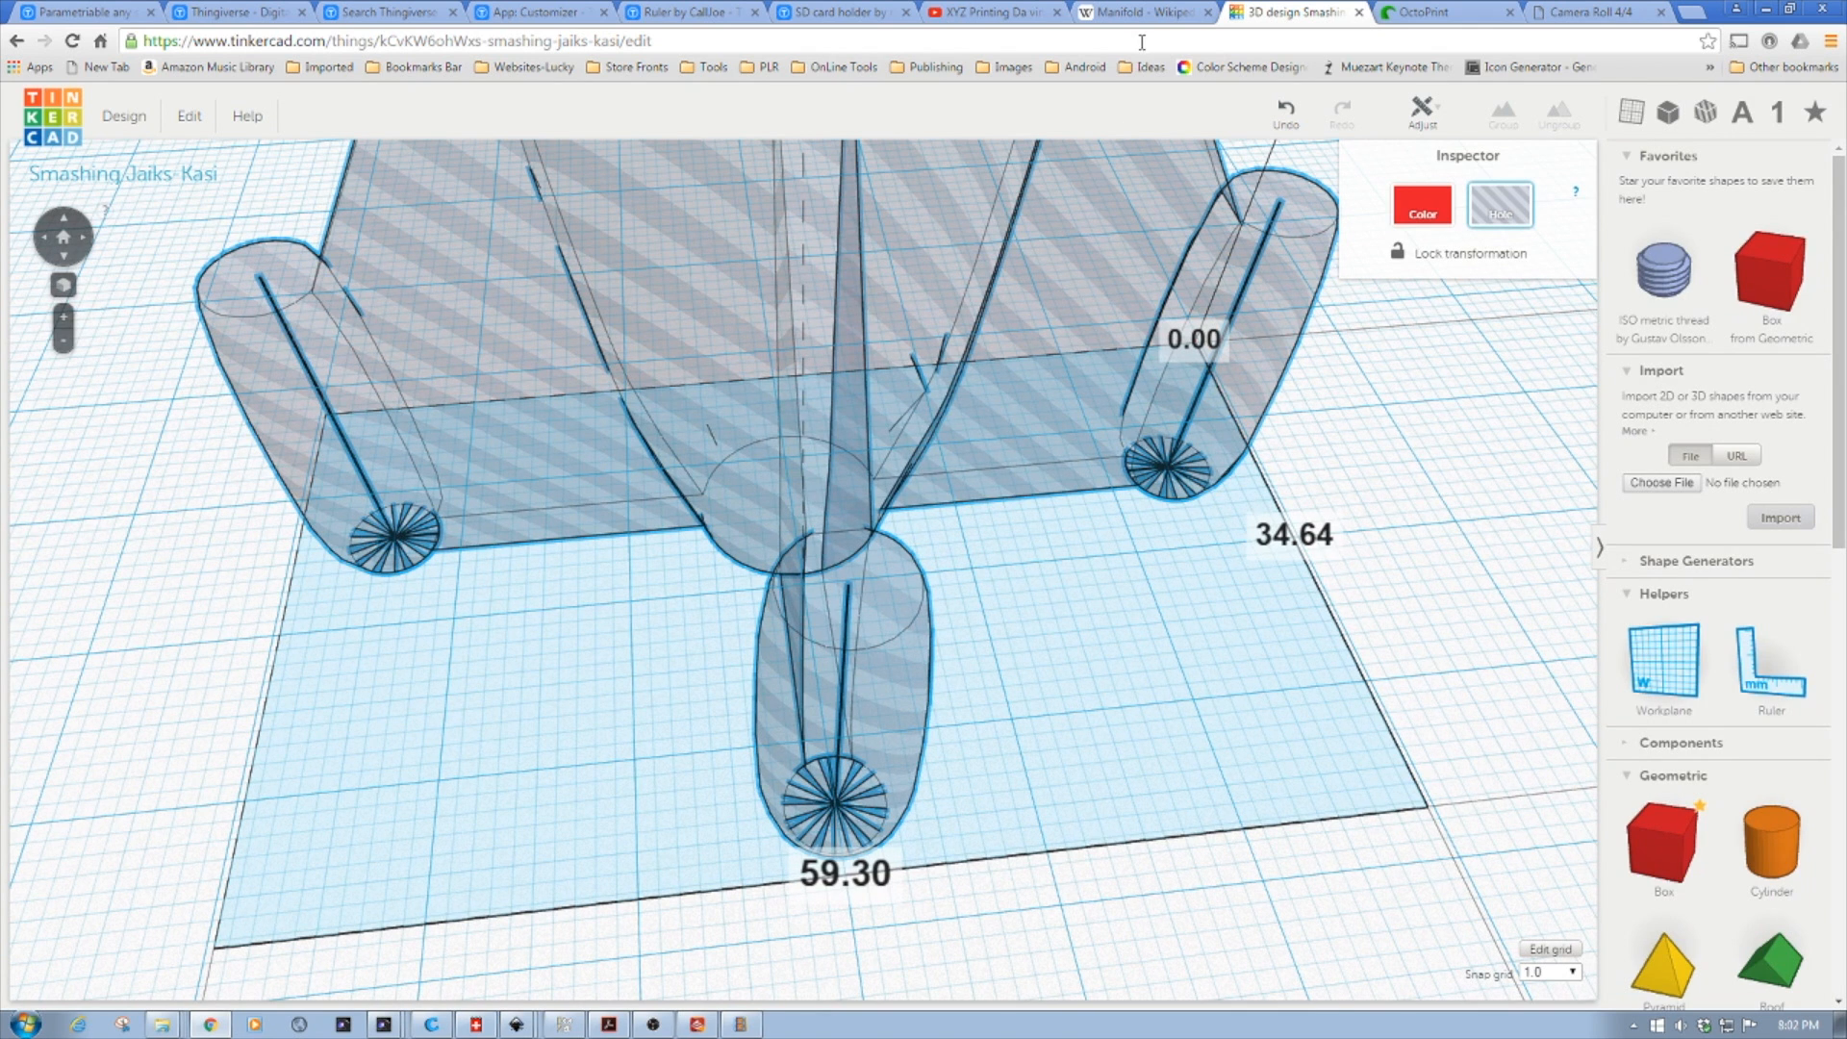
- Switch to the Wikipedia Manifold article tab
click(1139, 12)
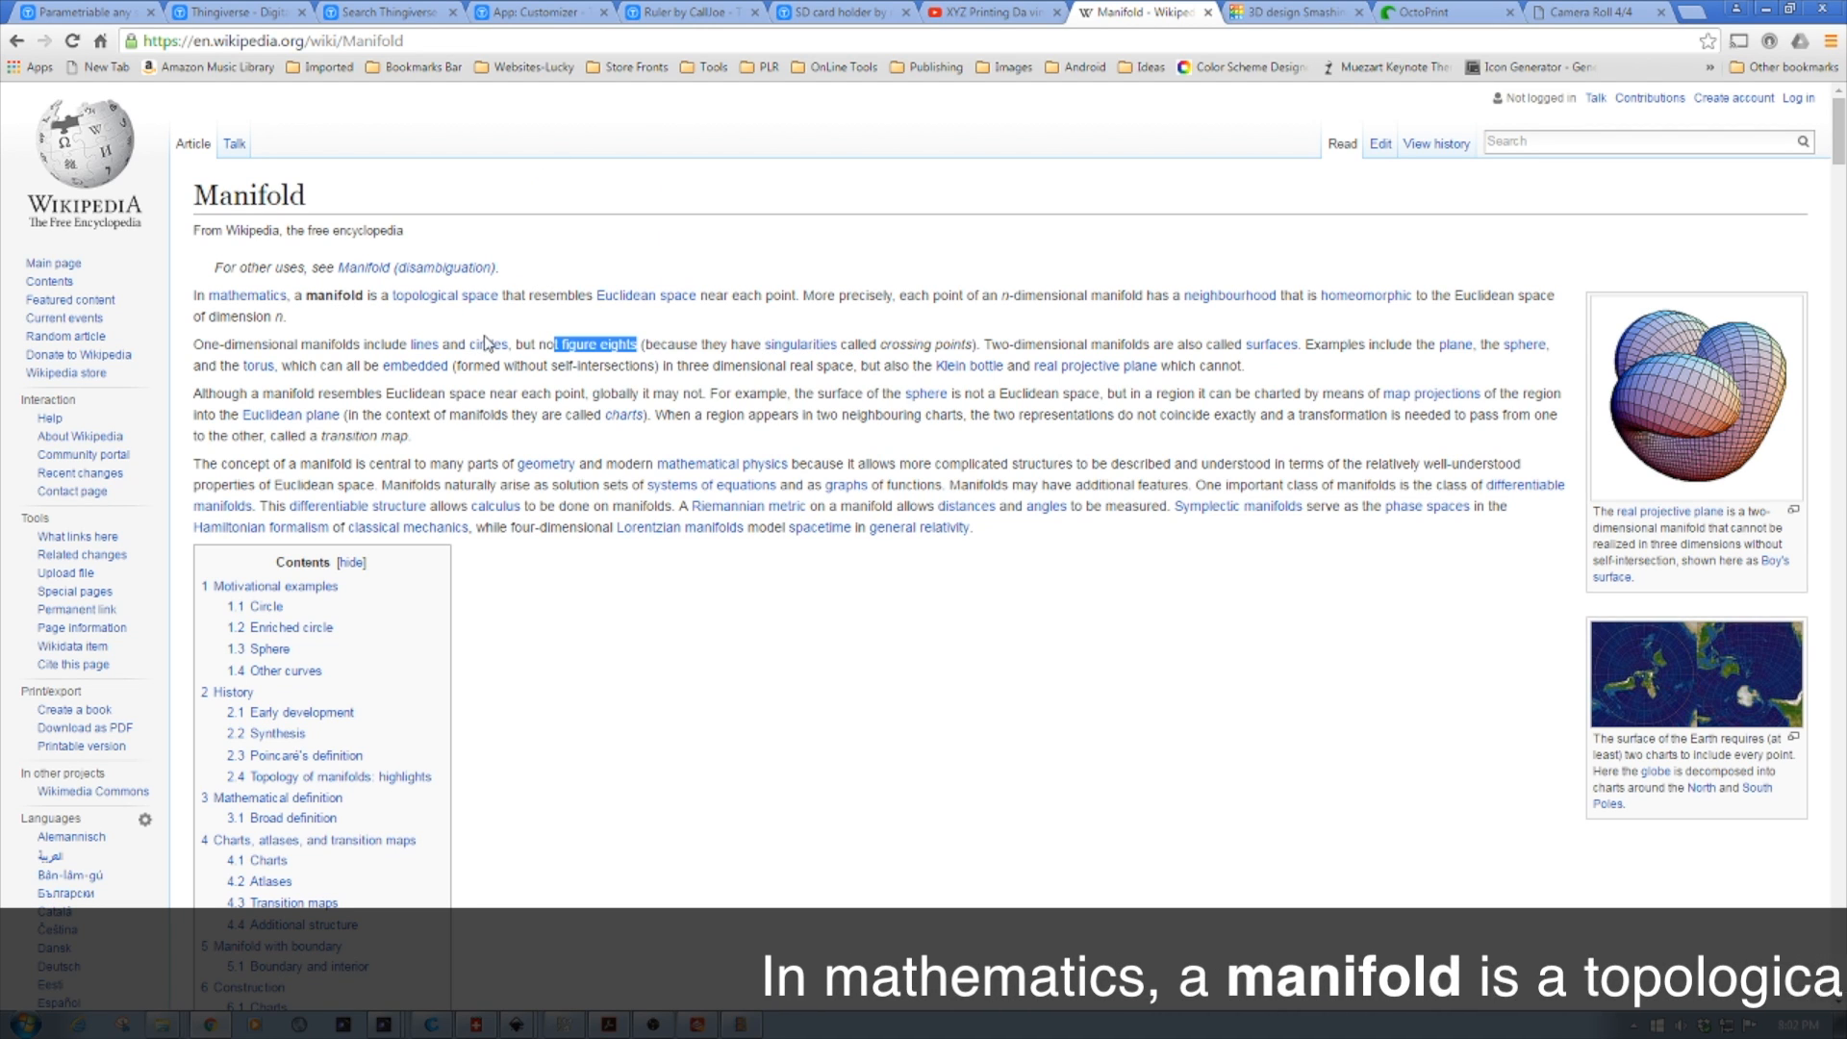
mouse_move(629, 314)
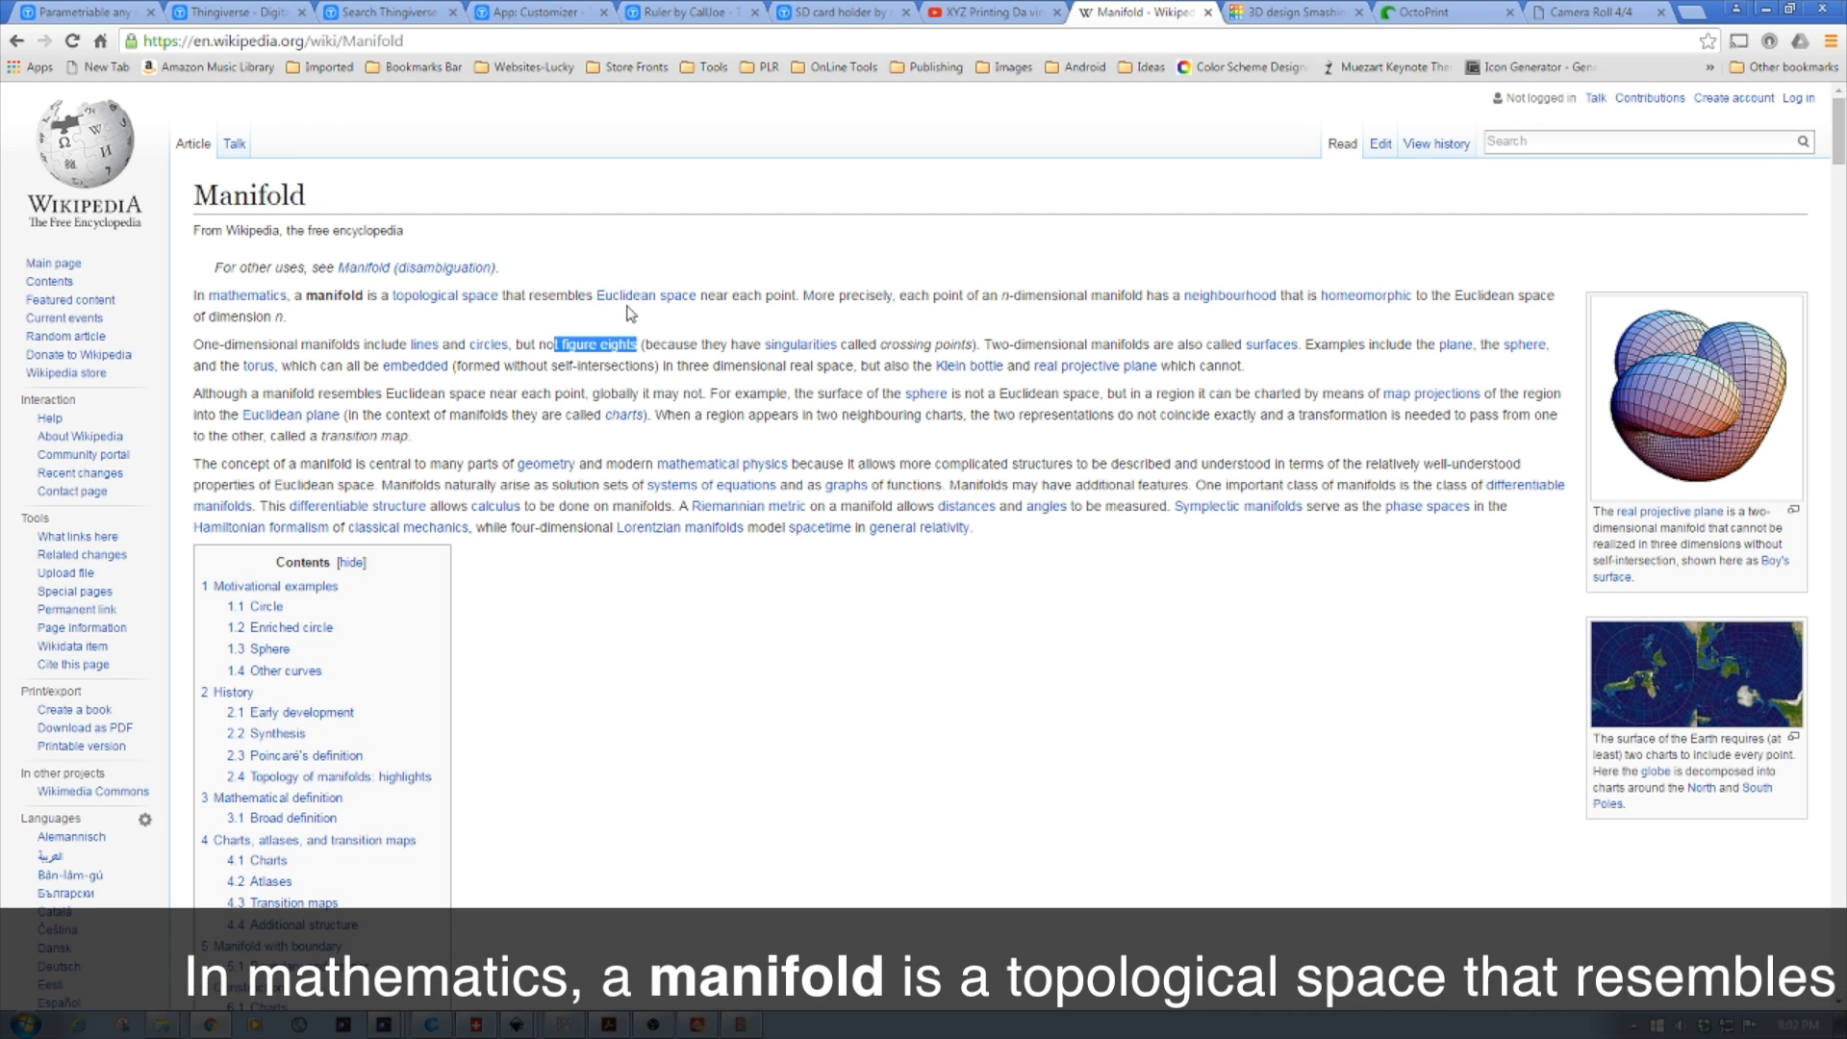
mouse_move(855, 318)
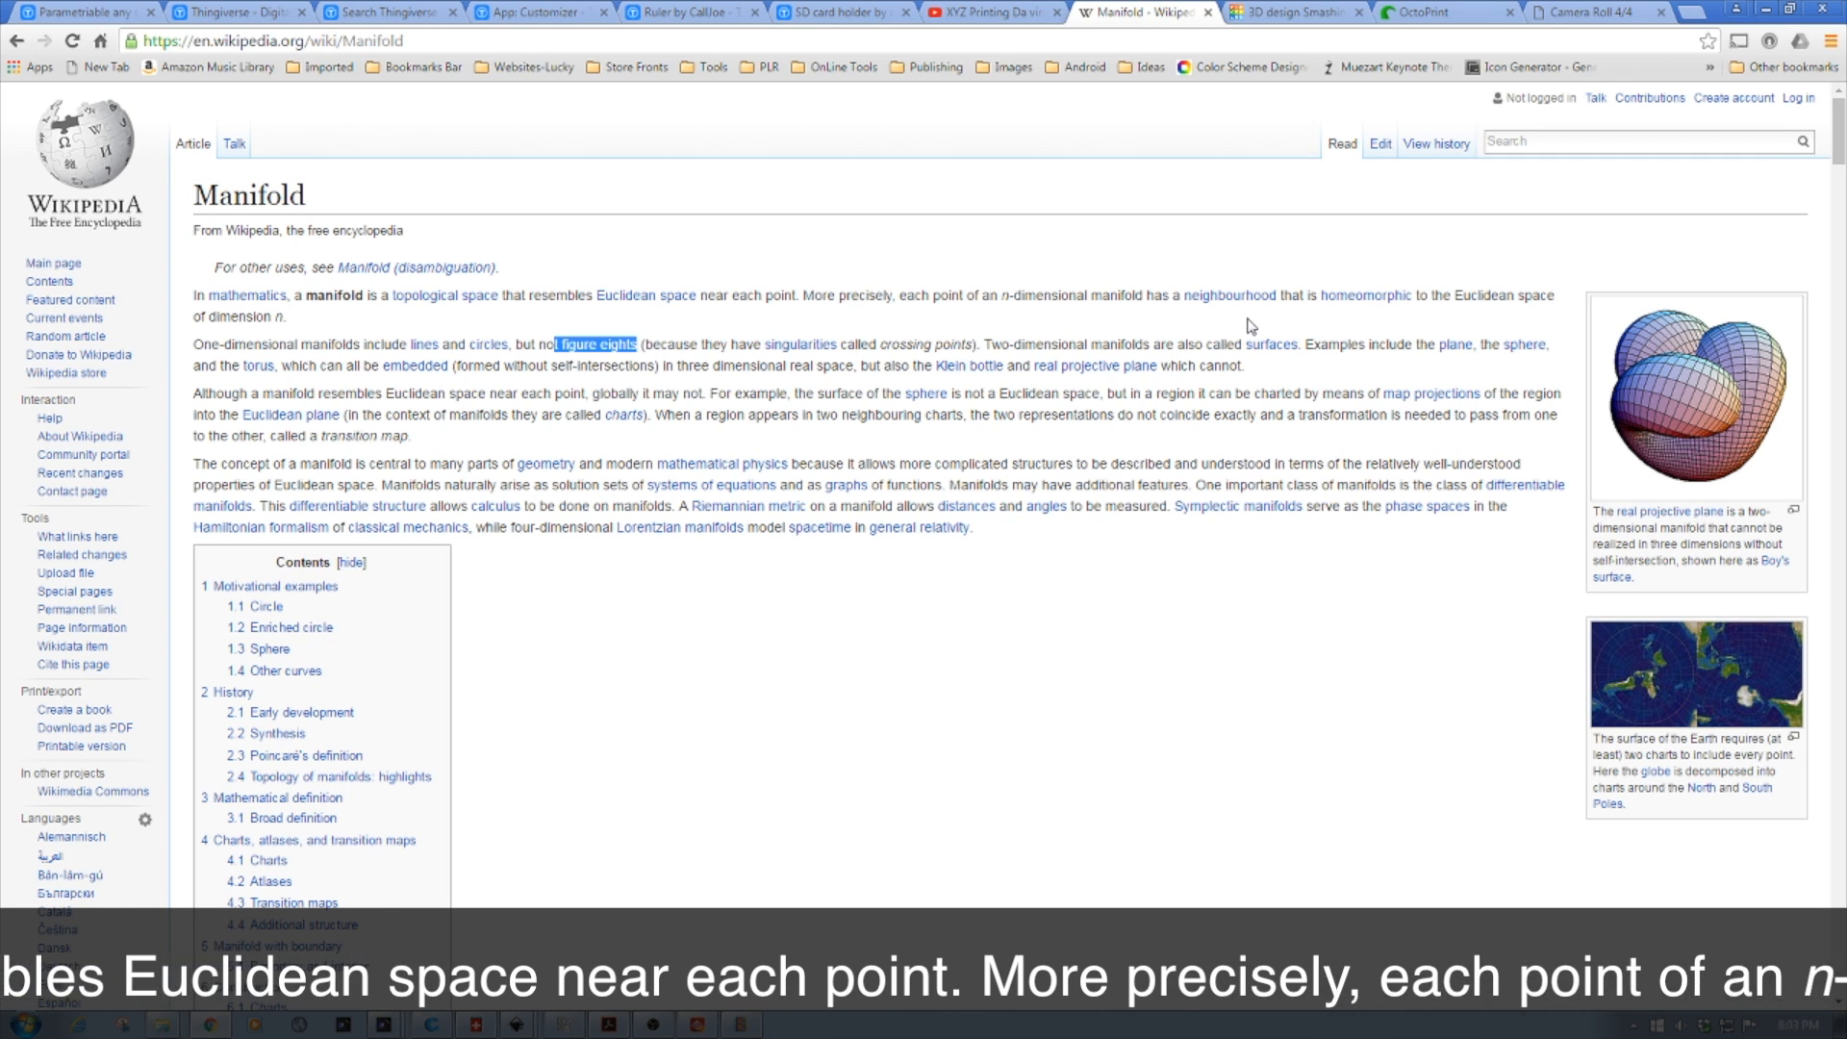
mouse_move(1337, 335)
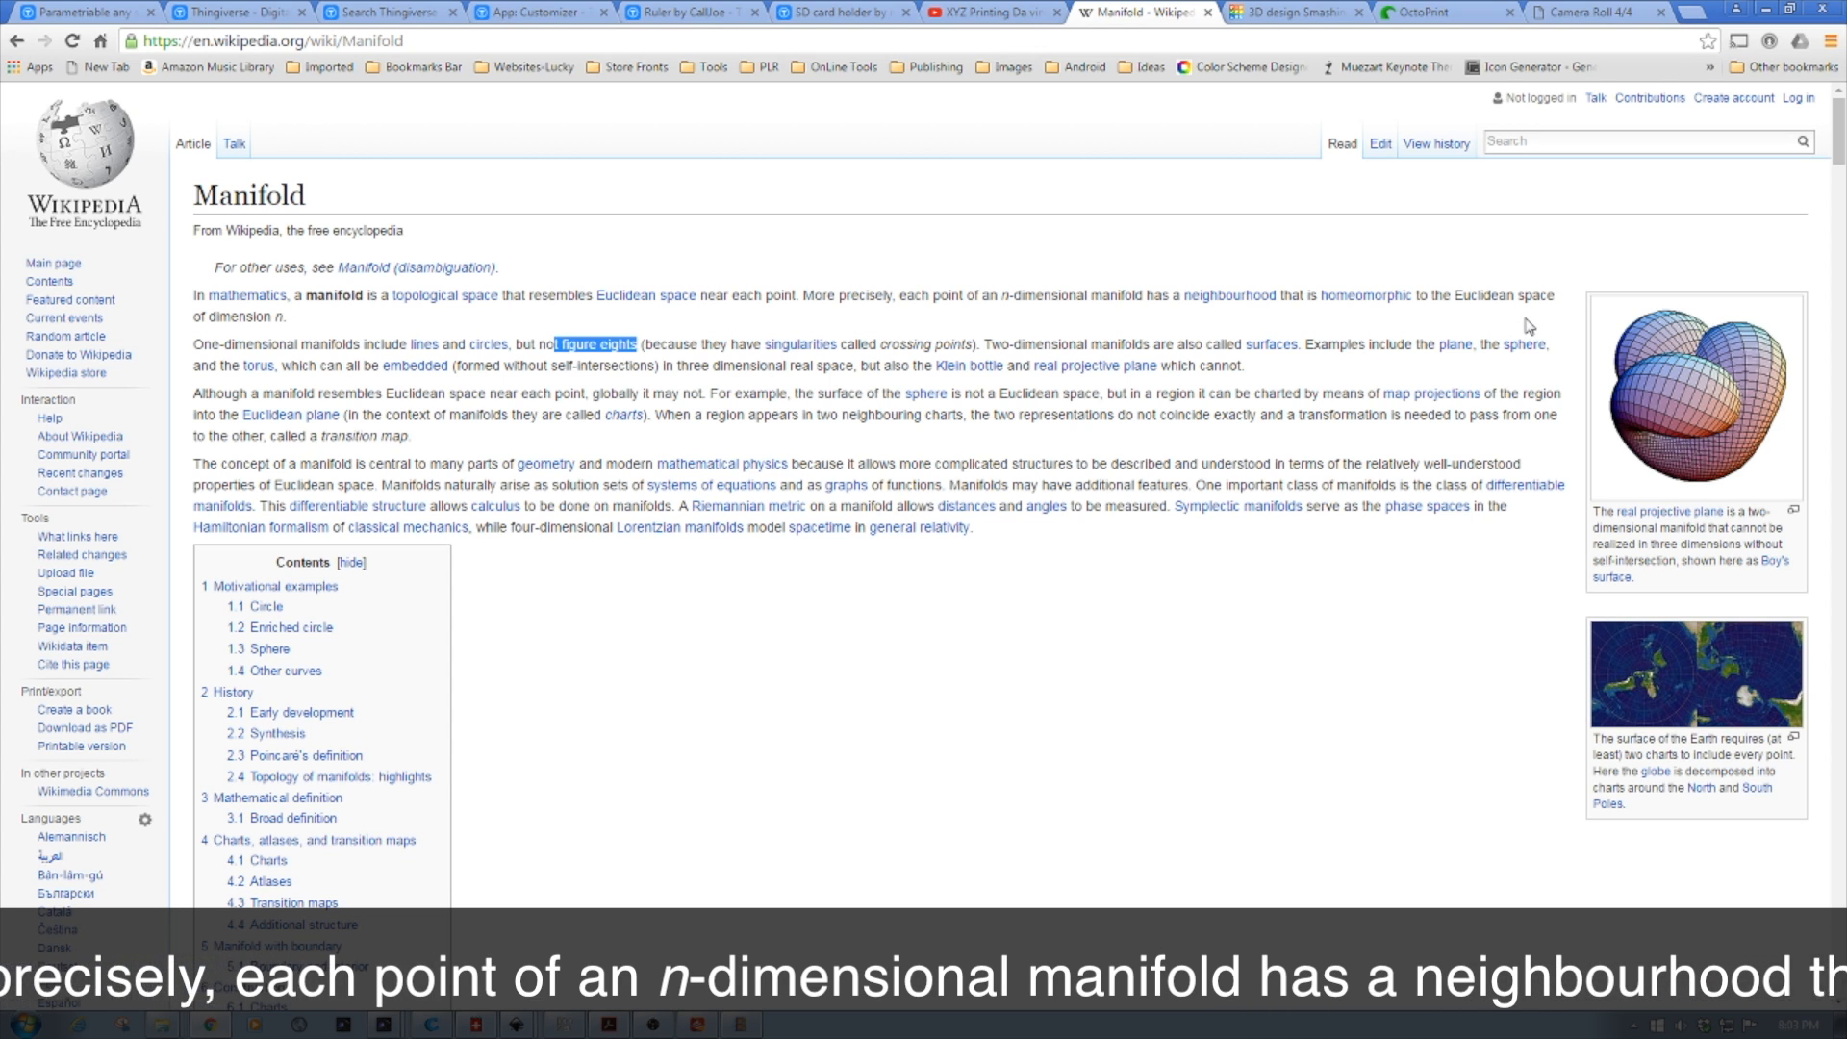
mouse_move(966, 503)
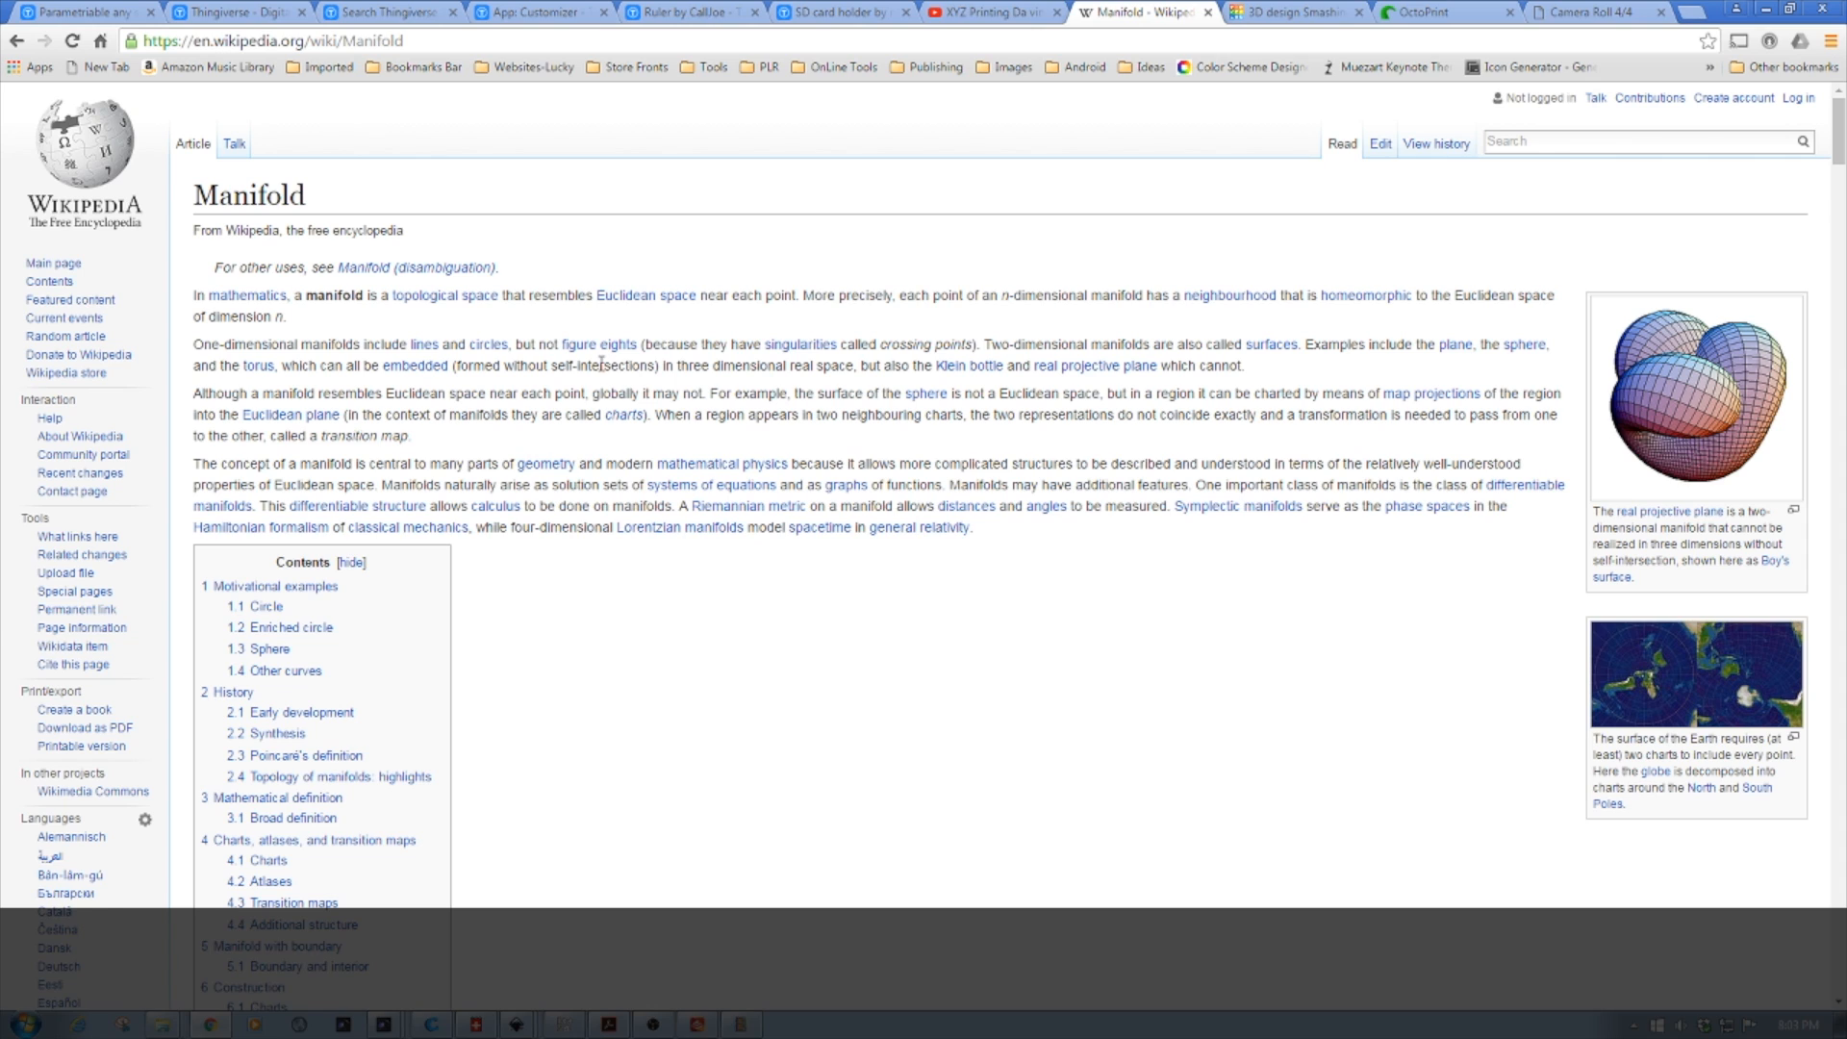
- Highlight the words 'not figure eights' in the Manifold introduction
double_click(583, 344)
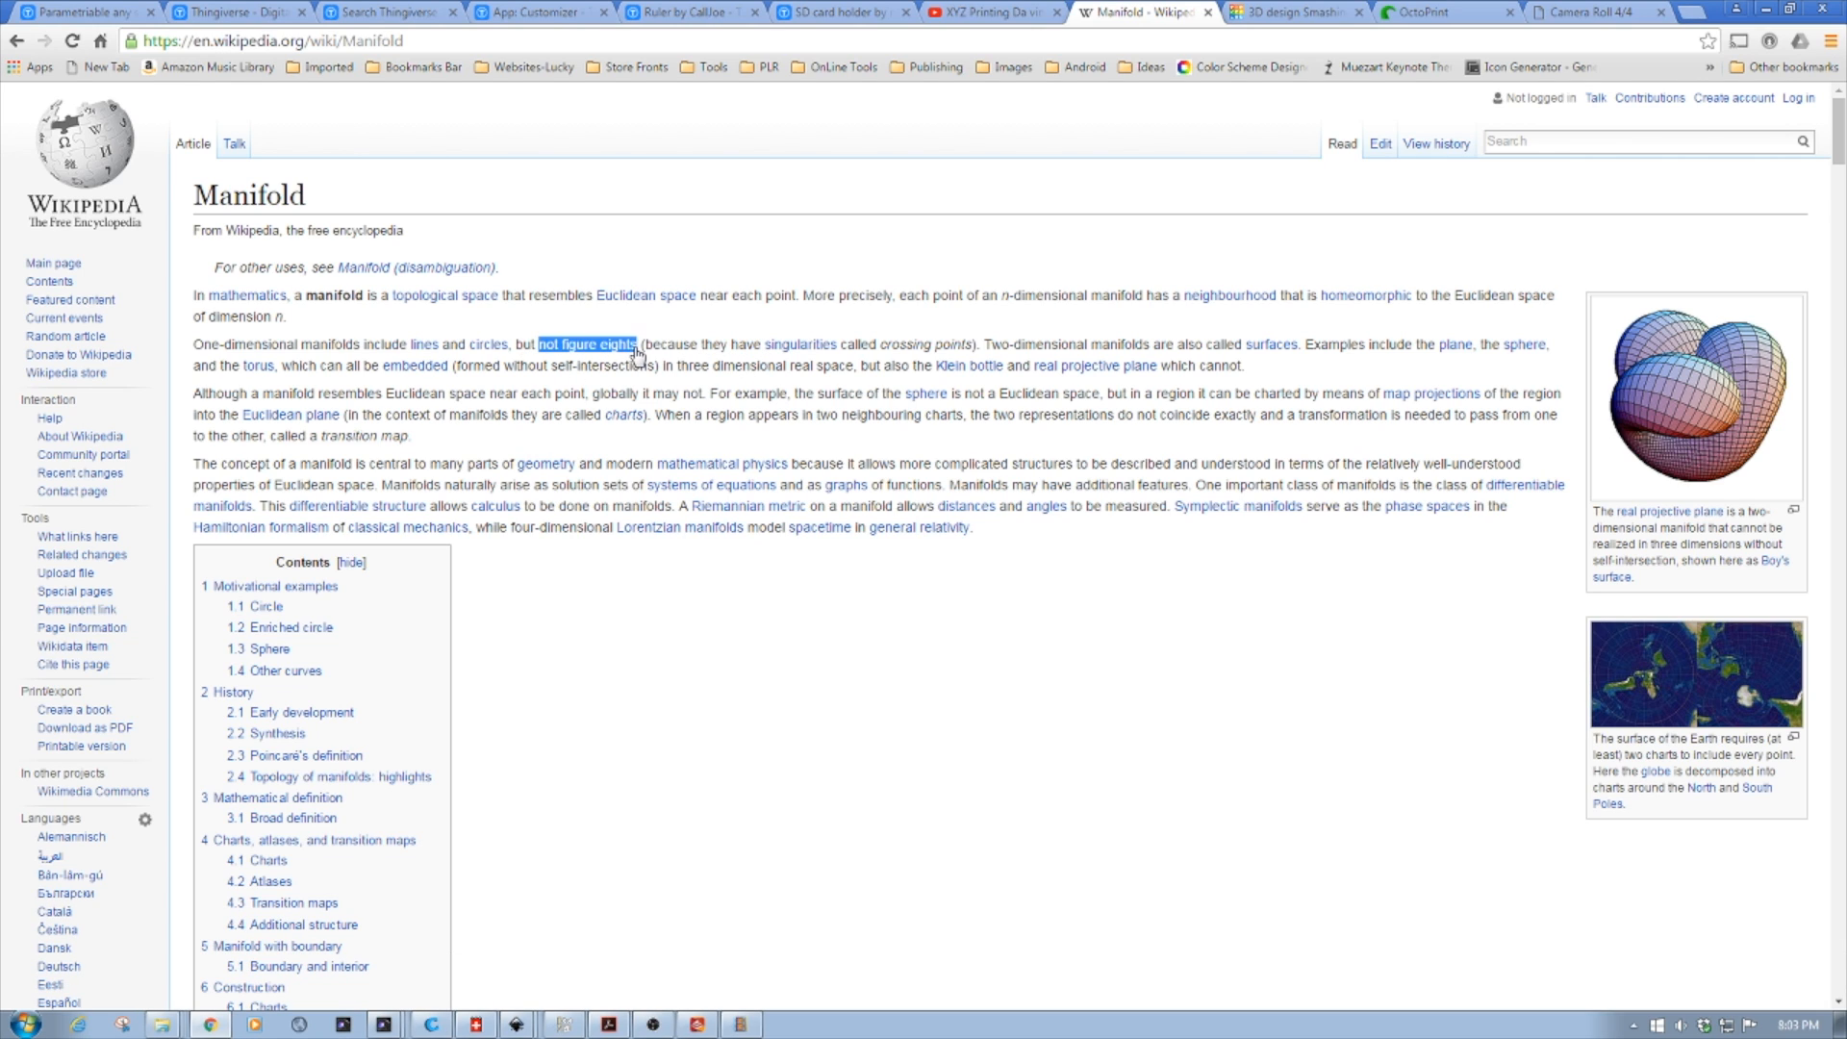
mouse_move(817, 362)
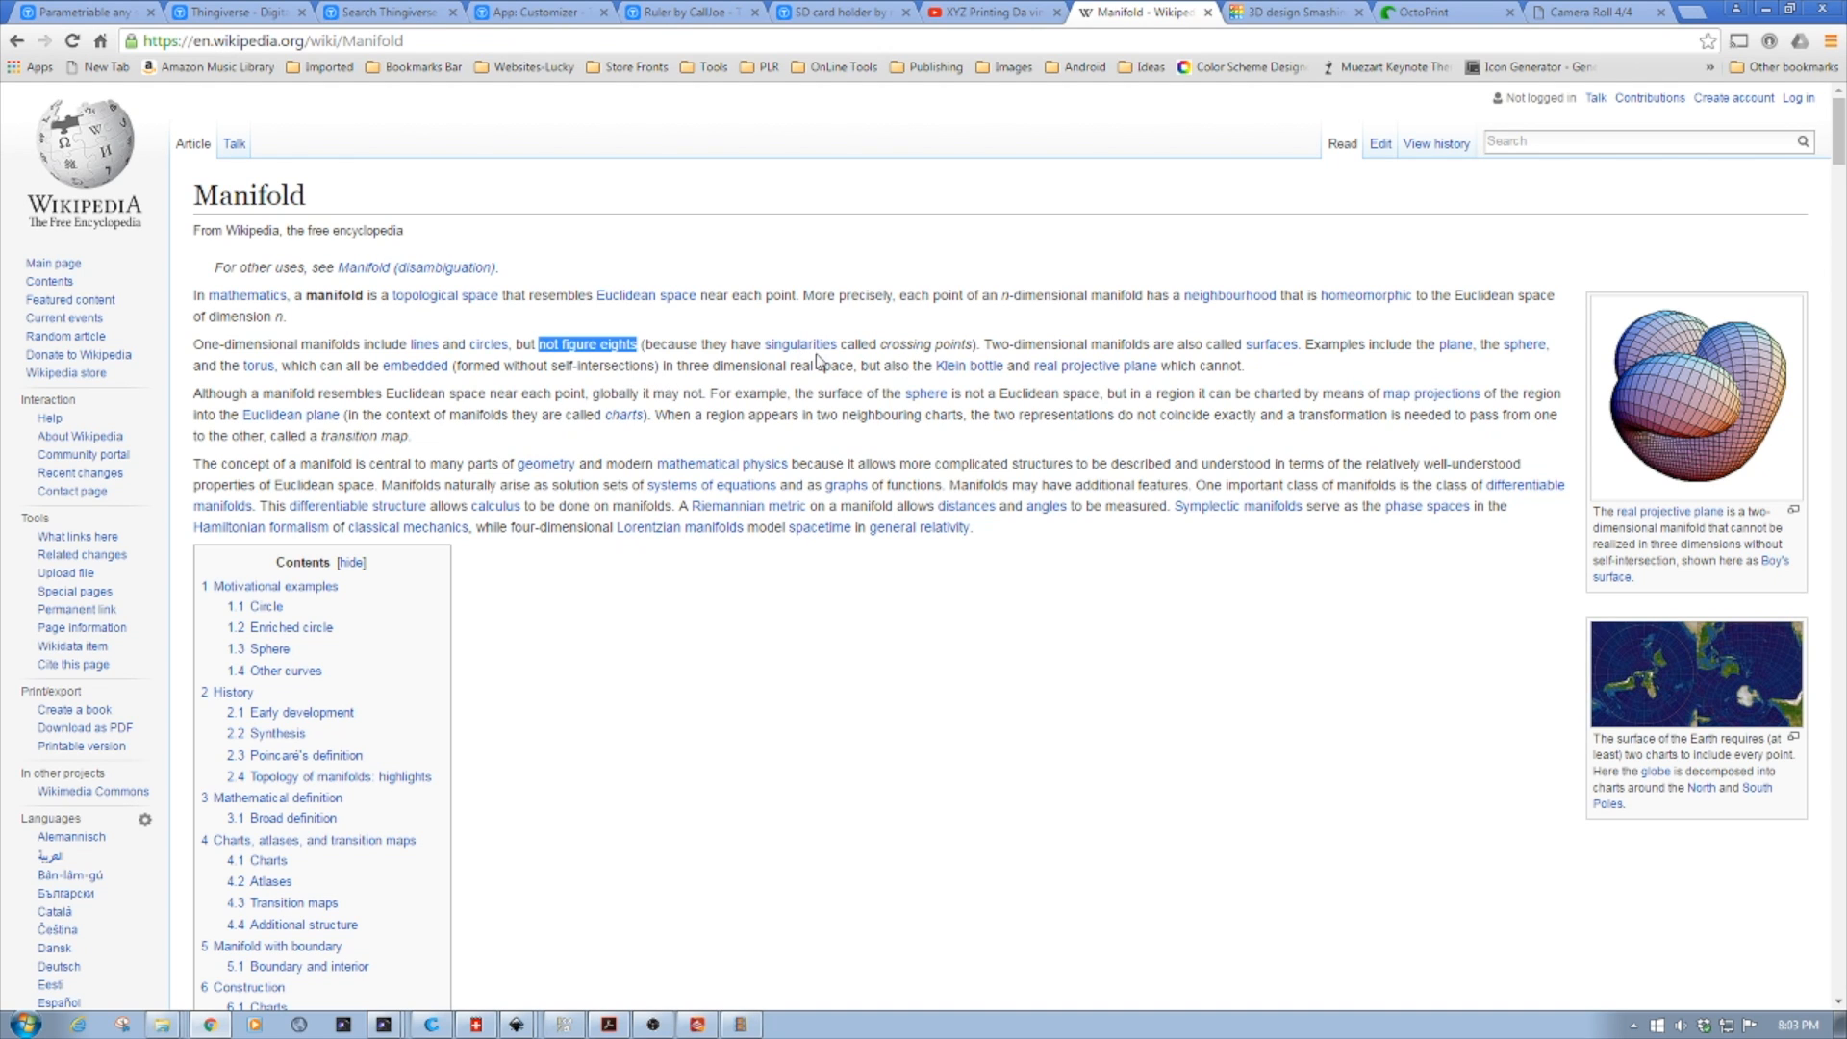
mouse_move(958, 387)
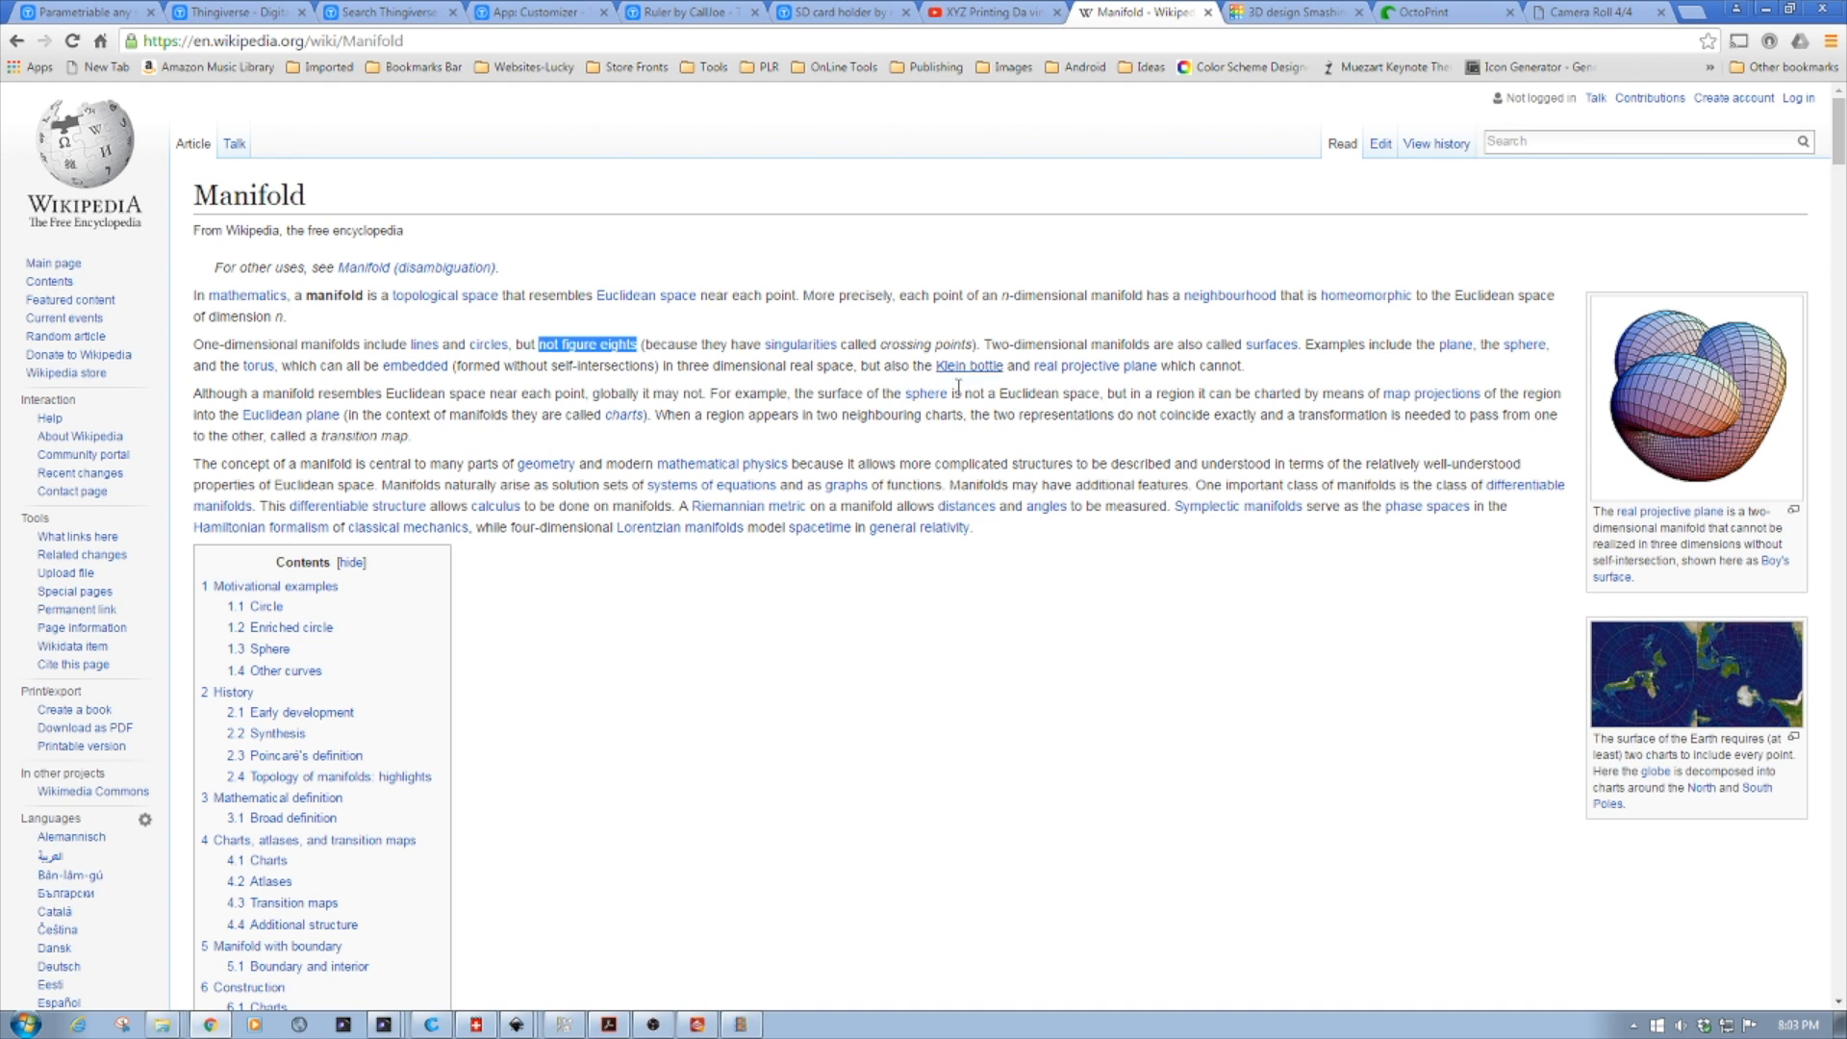
mouse_move(1246, 288)
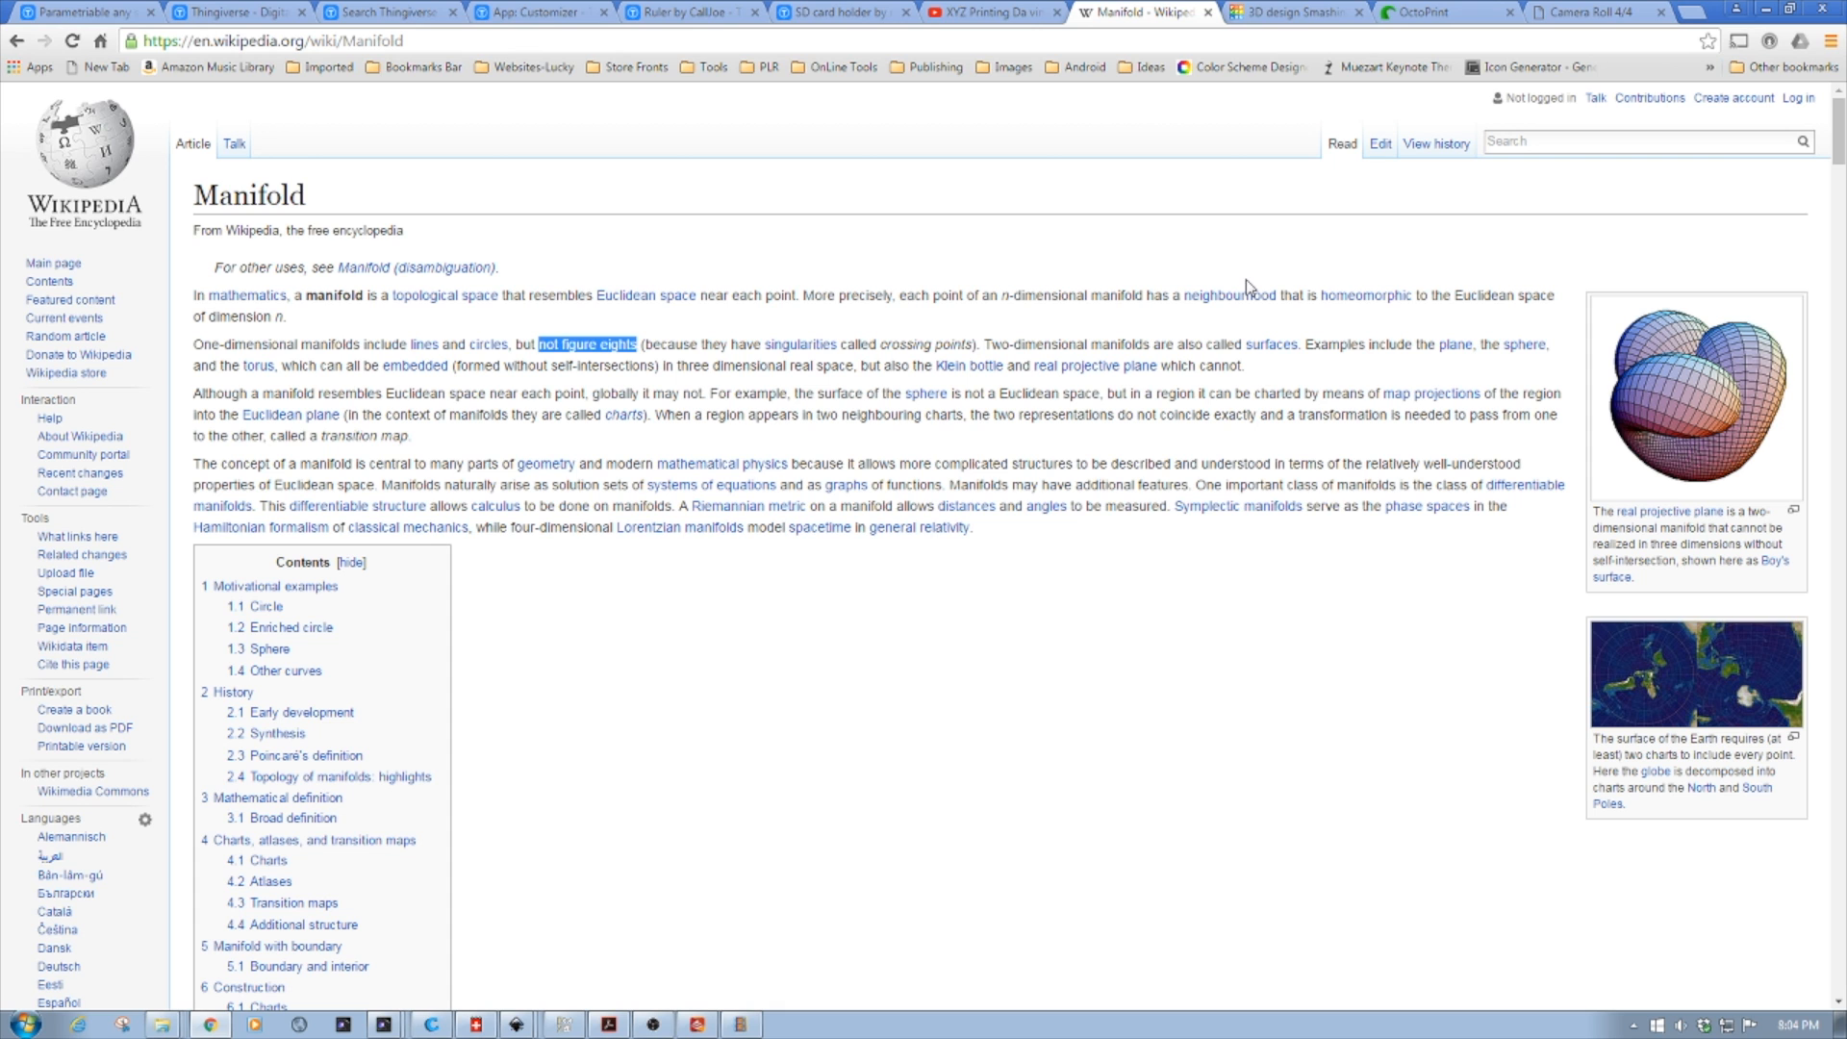
mouse_move(1324, 173)
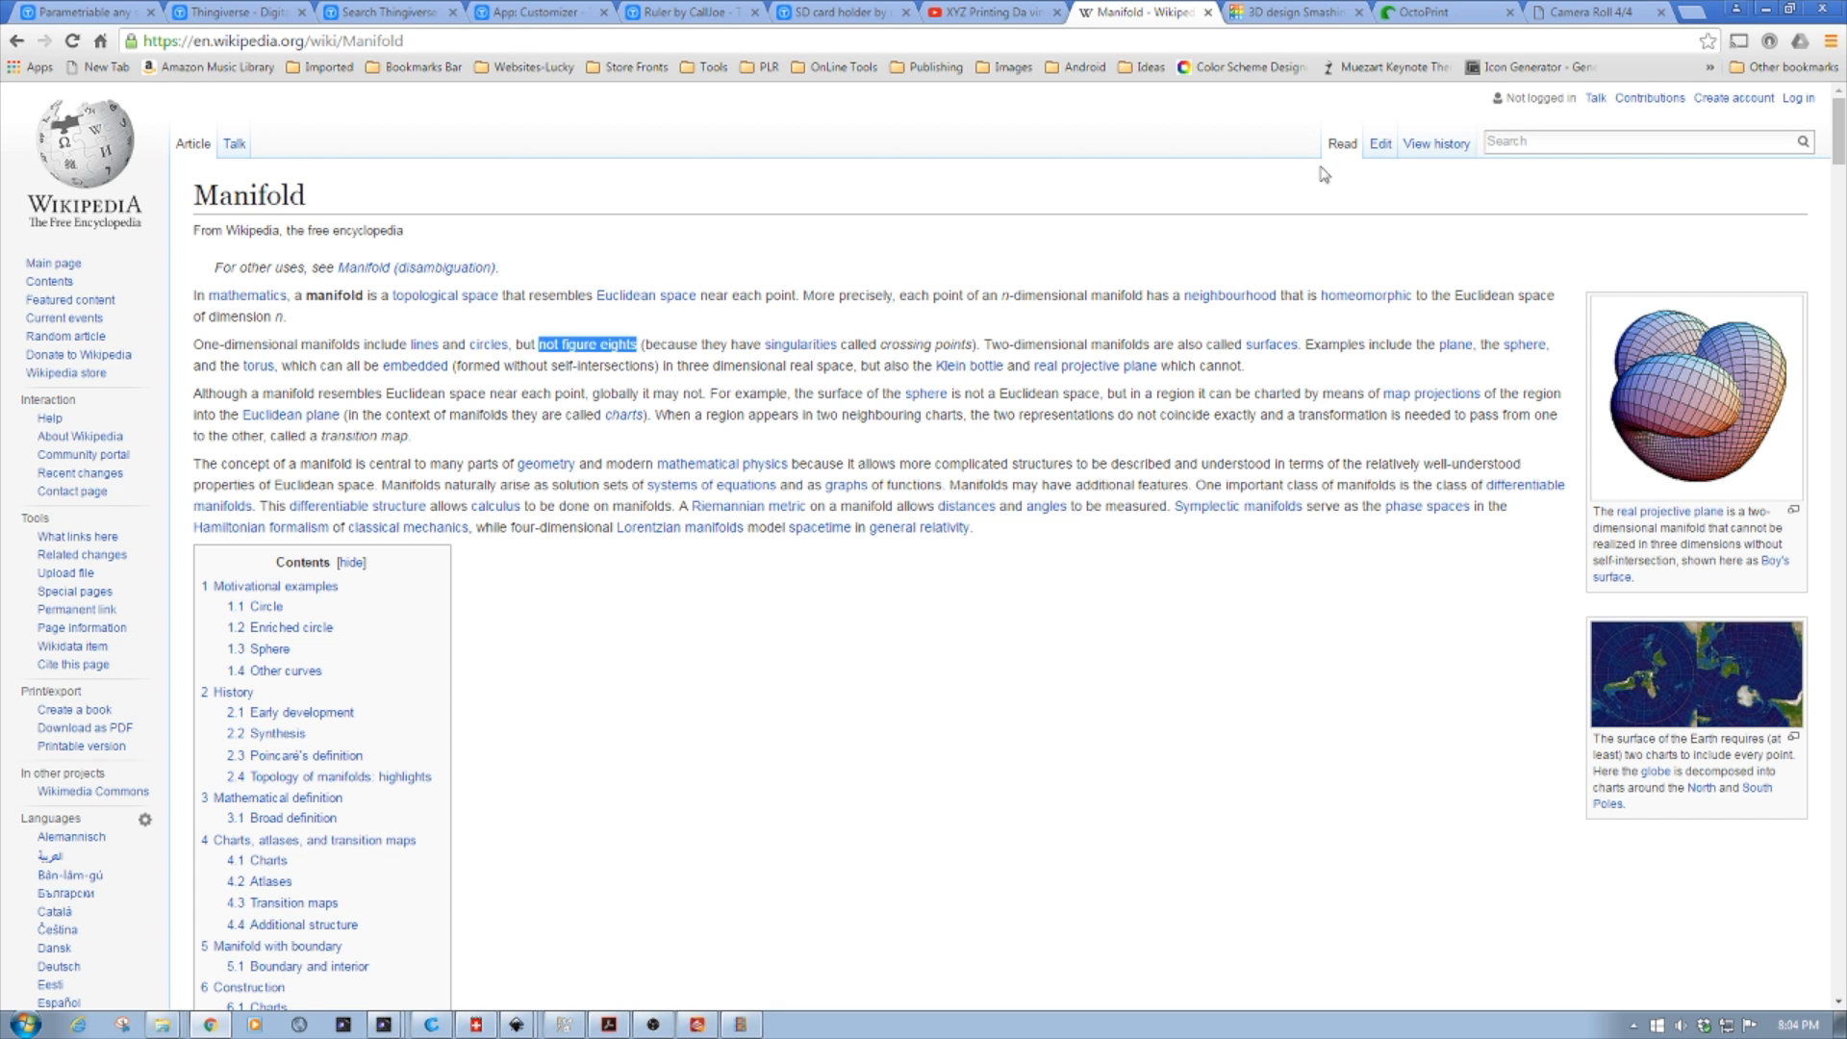
mouse_move(1284, 23)
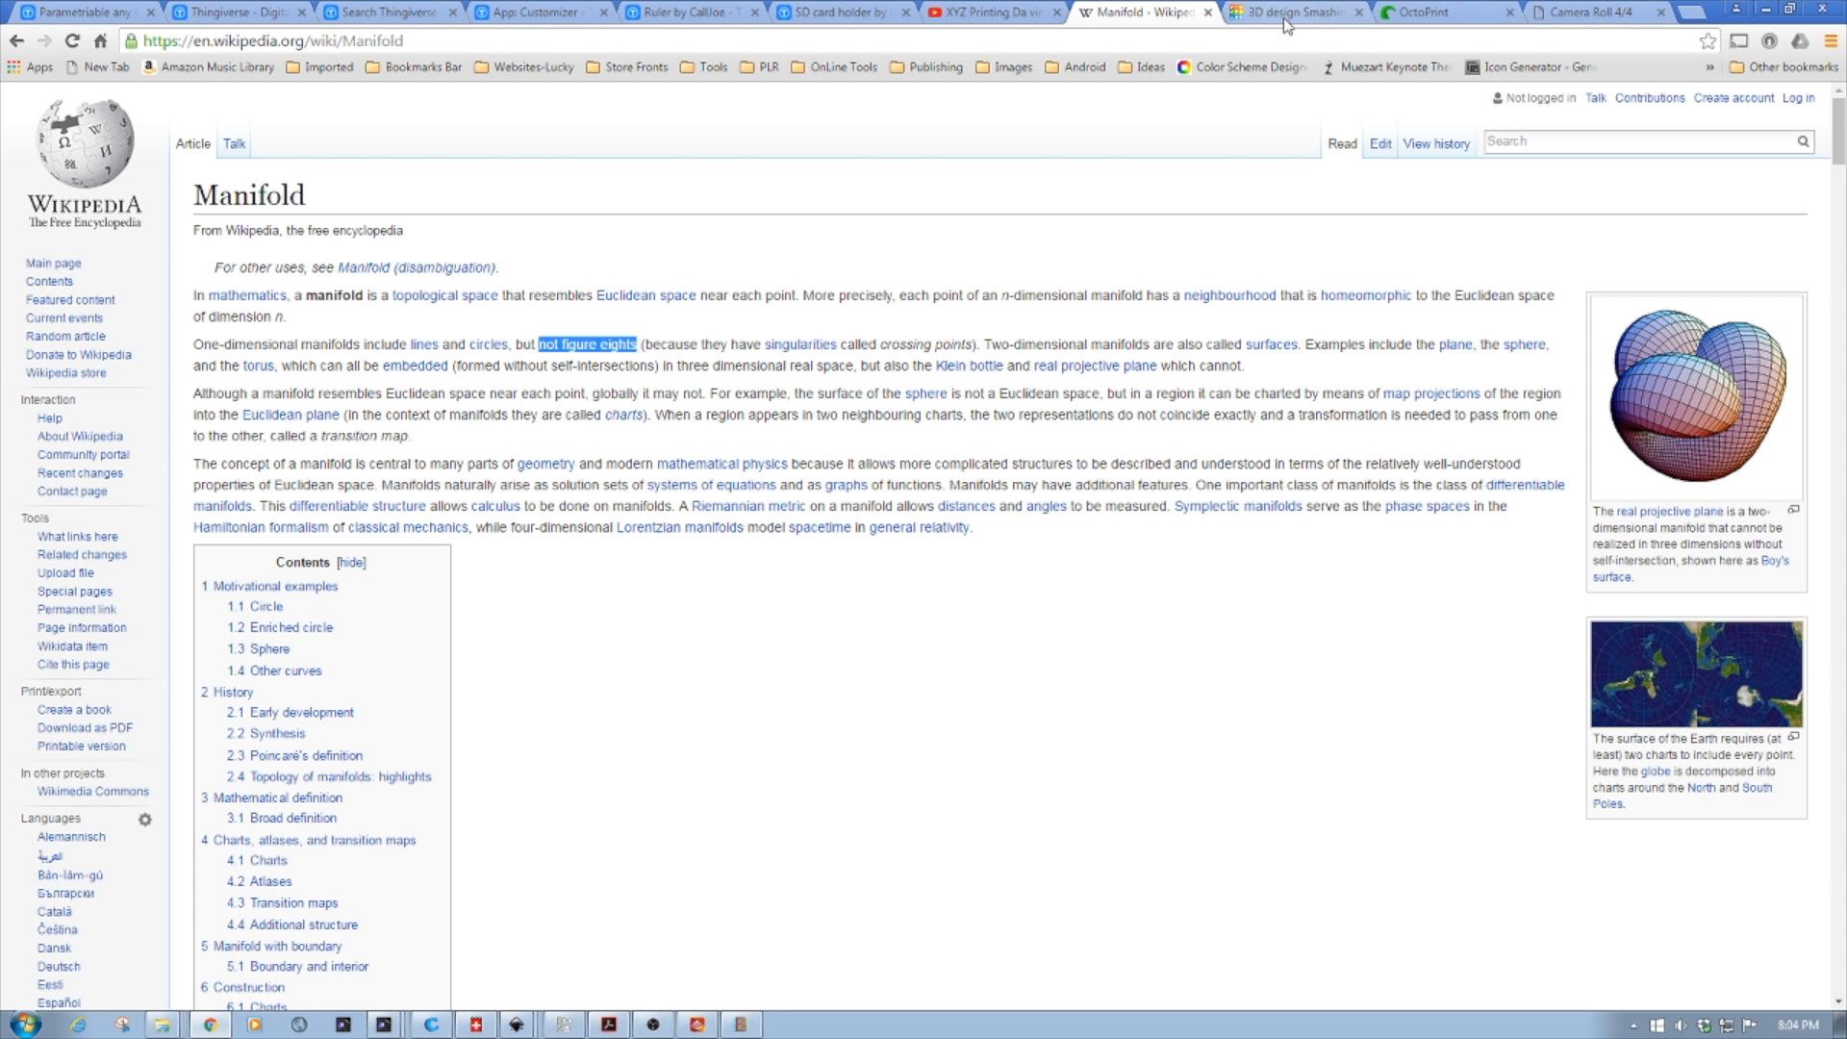
- Switch back to the '3D design Smashing' Tinkercad tab showing the rocket base
click(1290, 12)
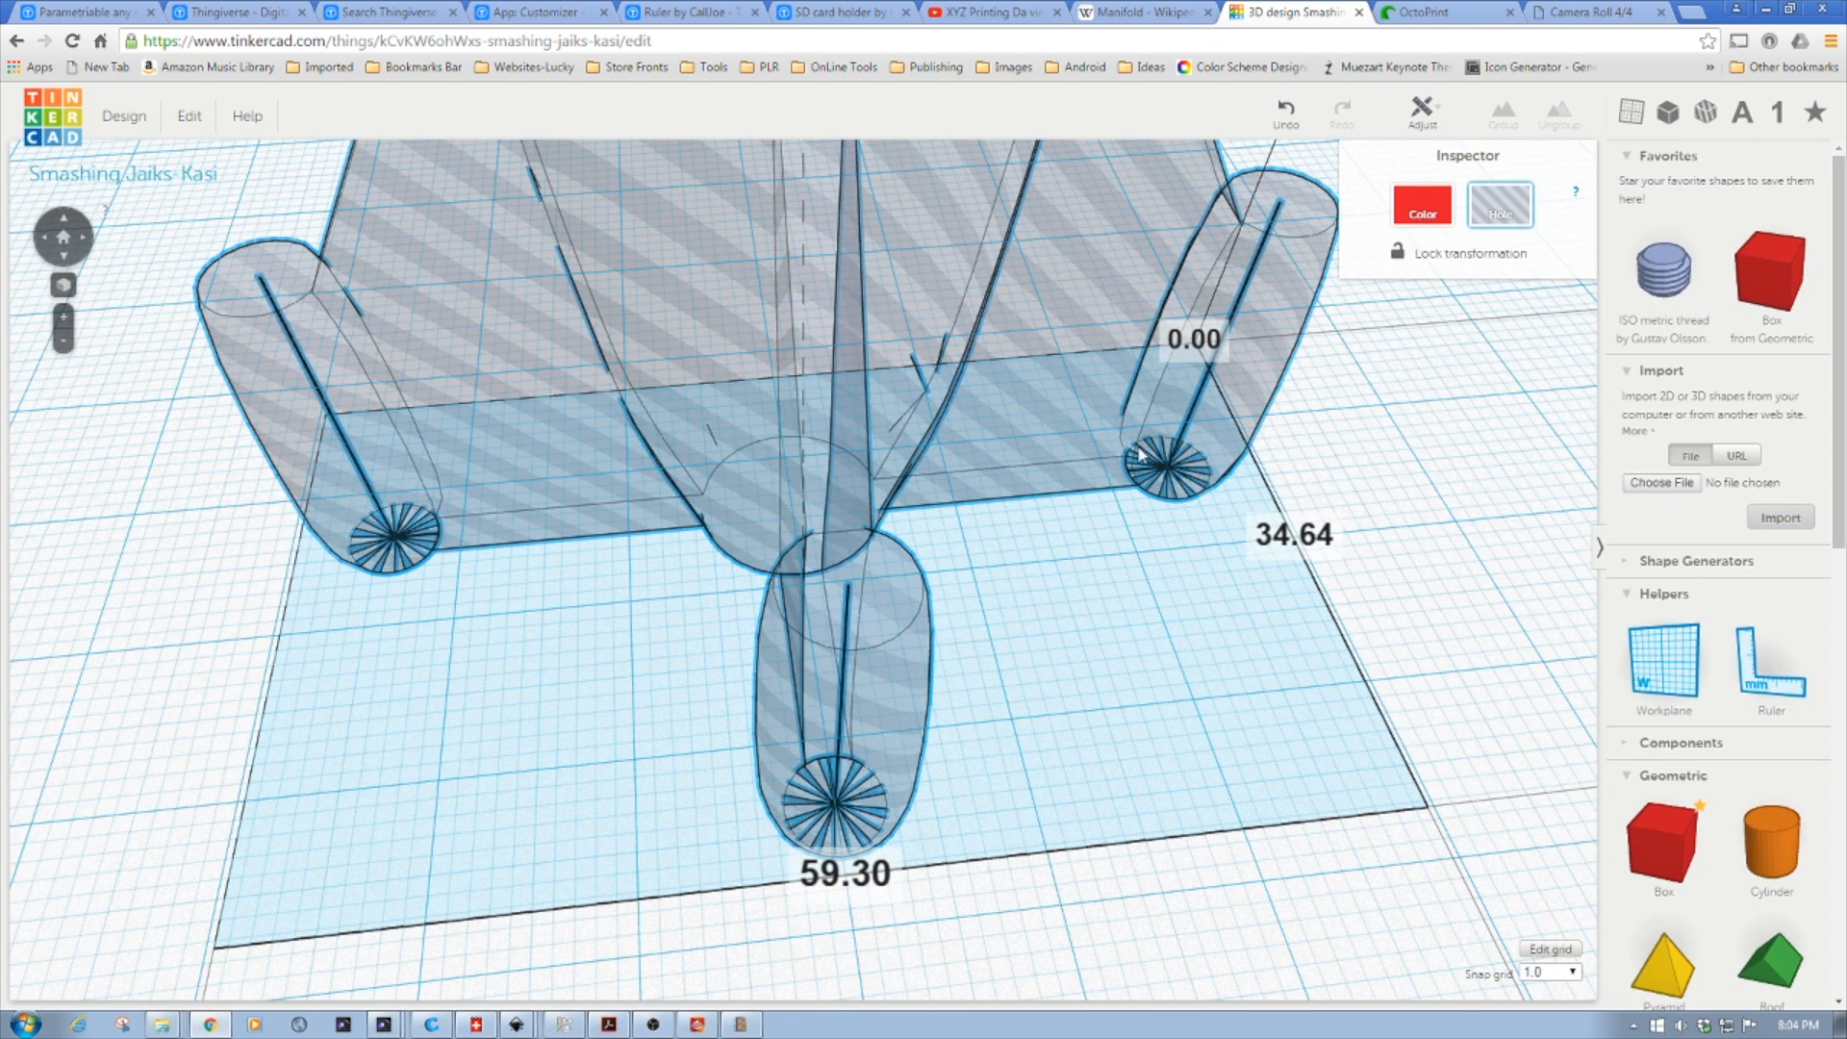
mouse_move(1142, 459)
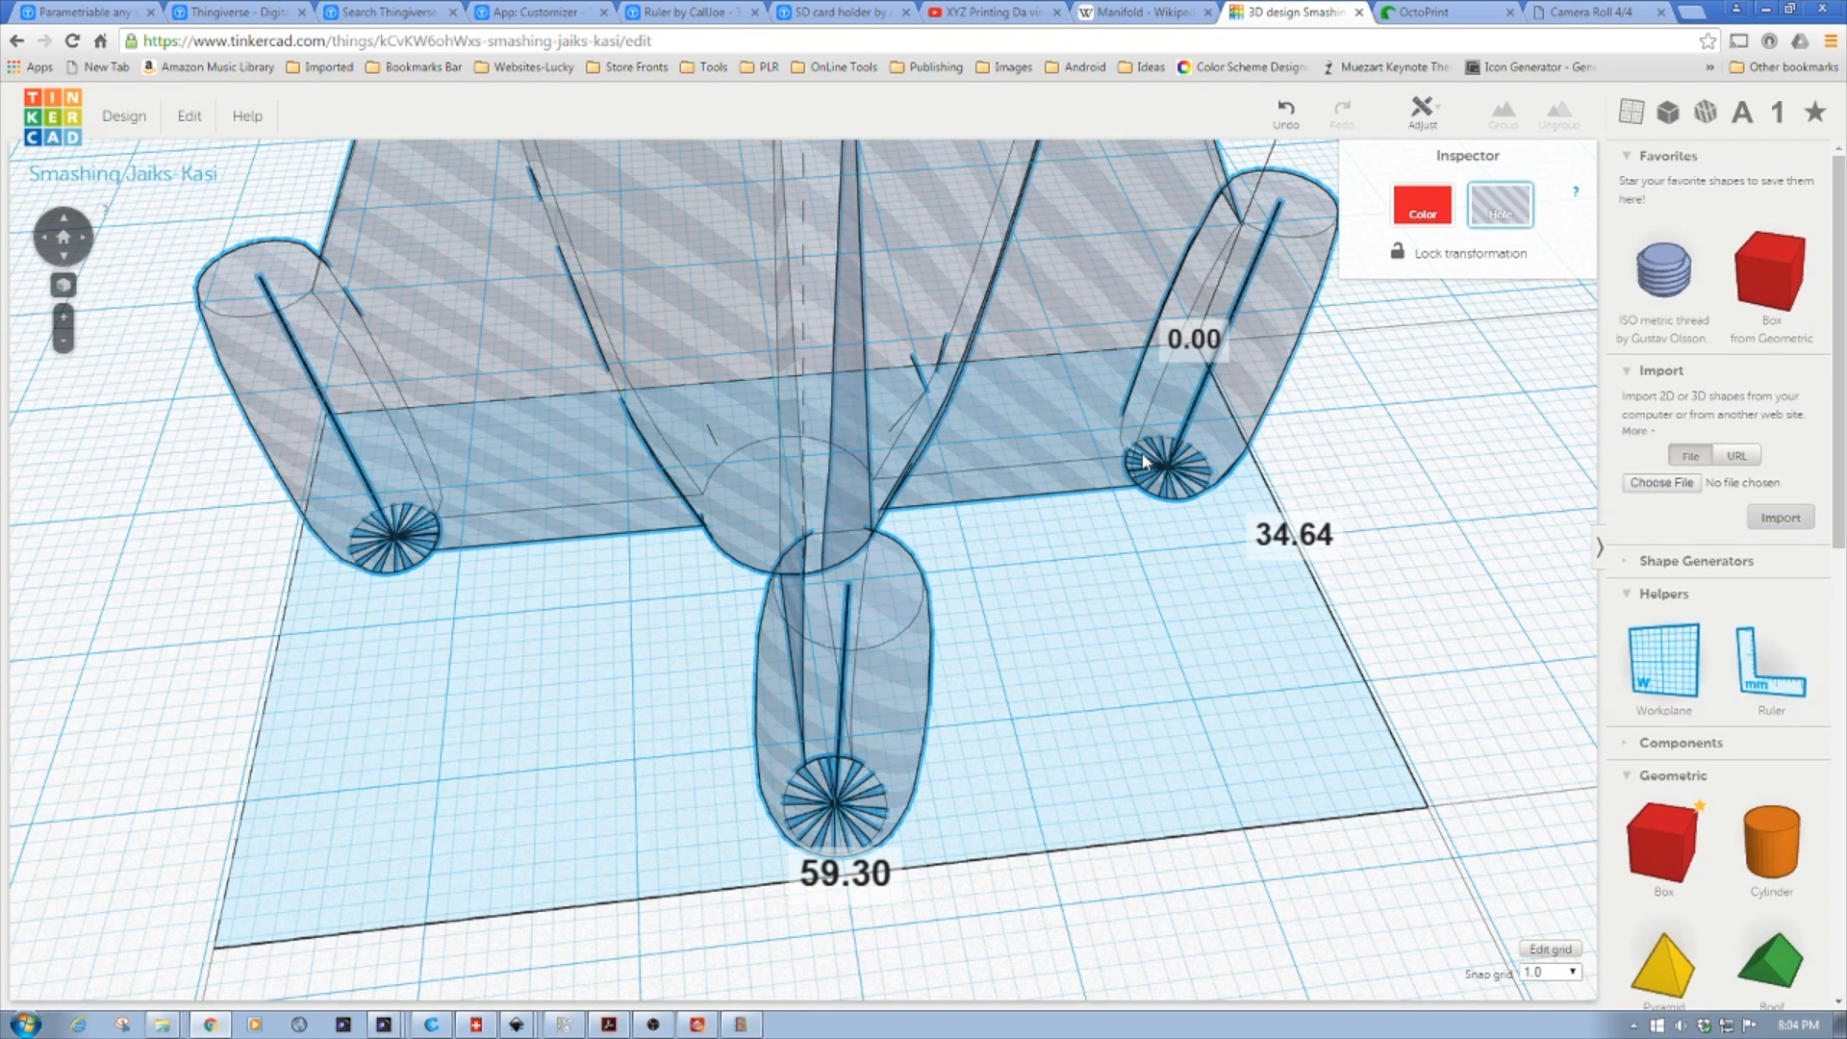
- Bring Cura forward to show the fully sliced rocket with all 725 layers
click(430, 1023)
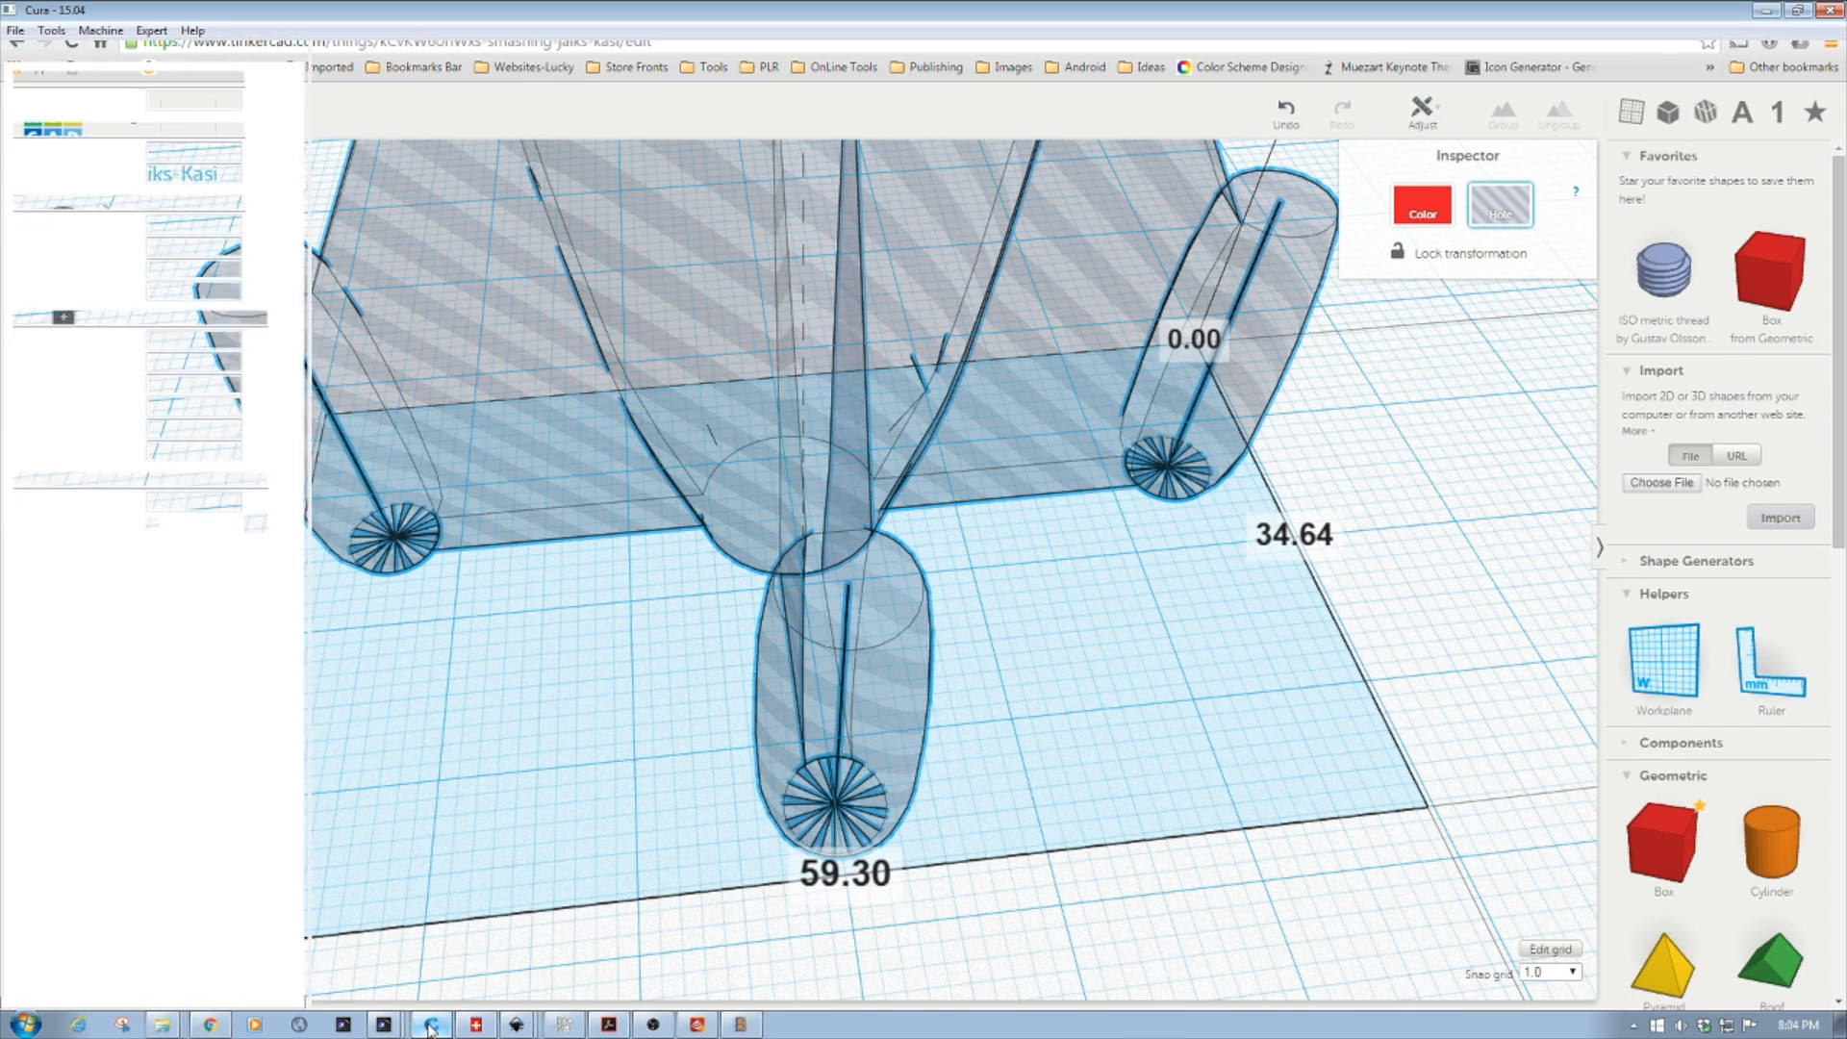
click(430, 1023)
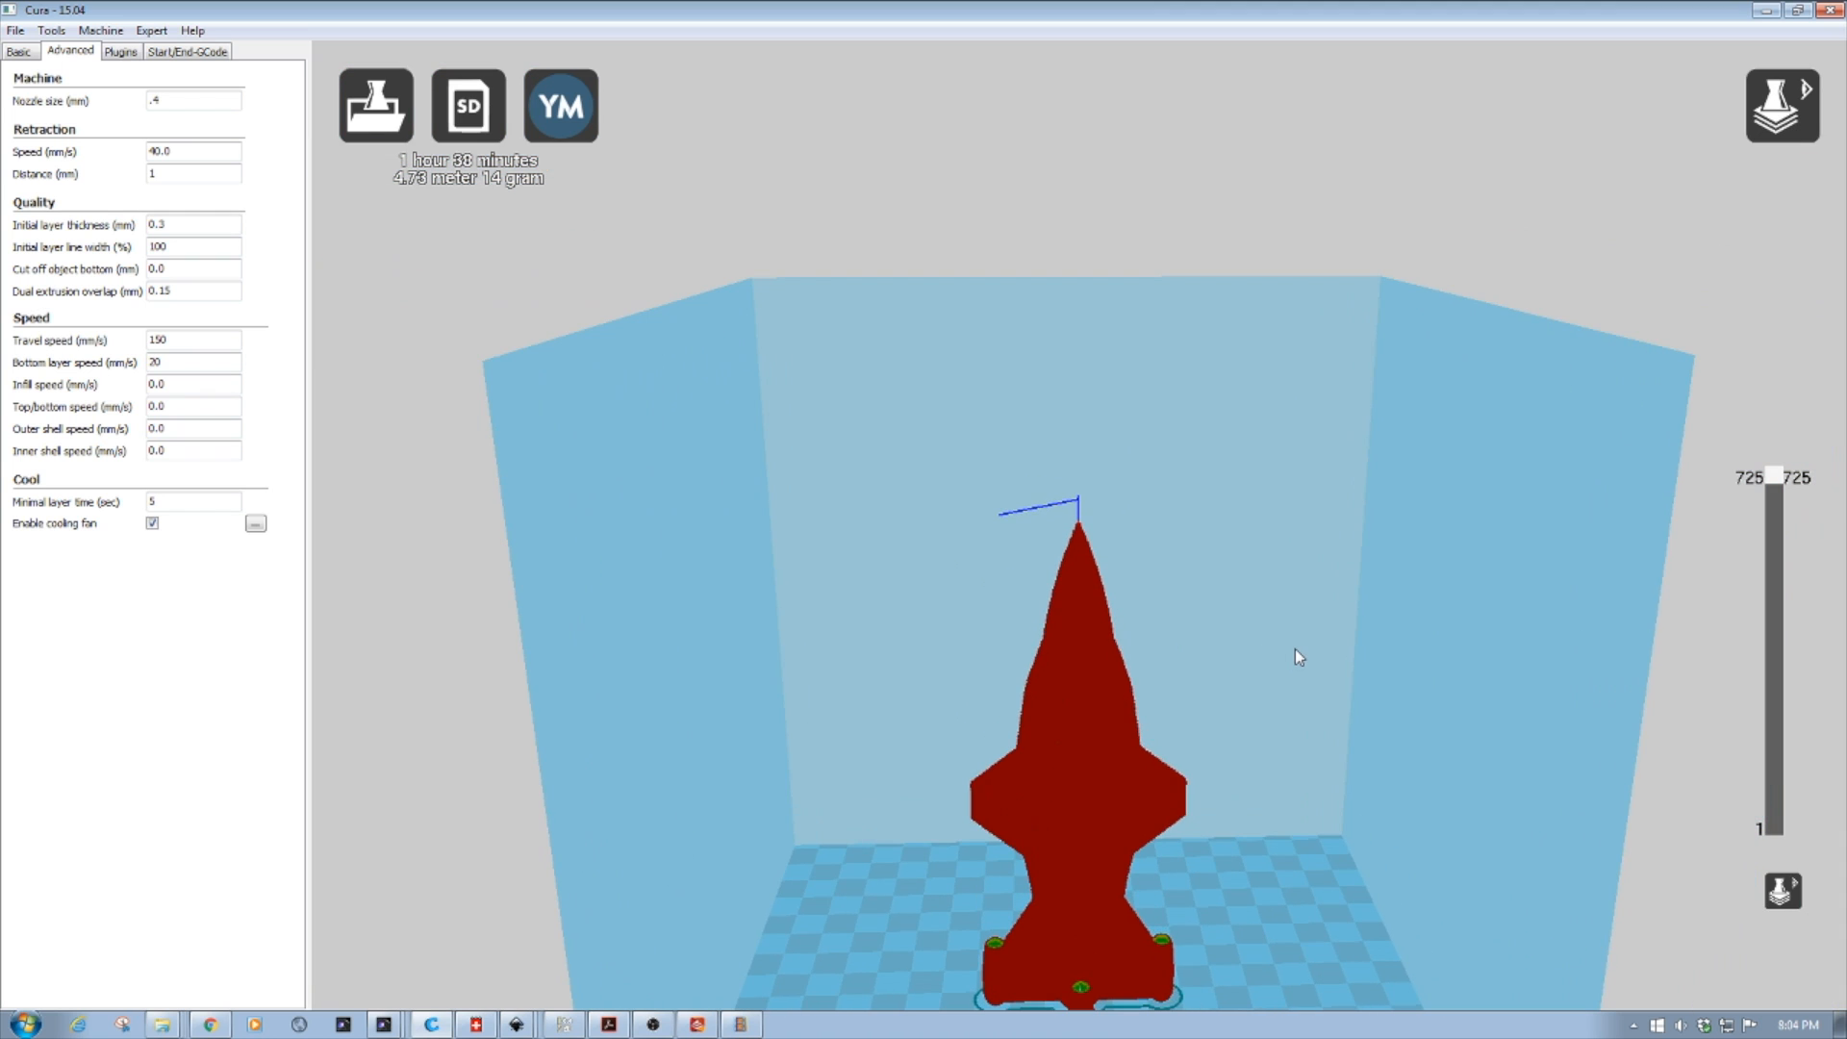
mouse_move(1302, 651)
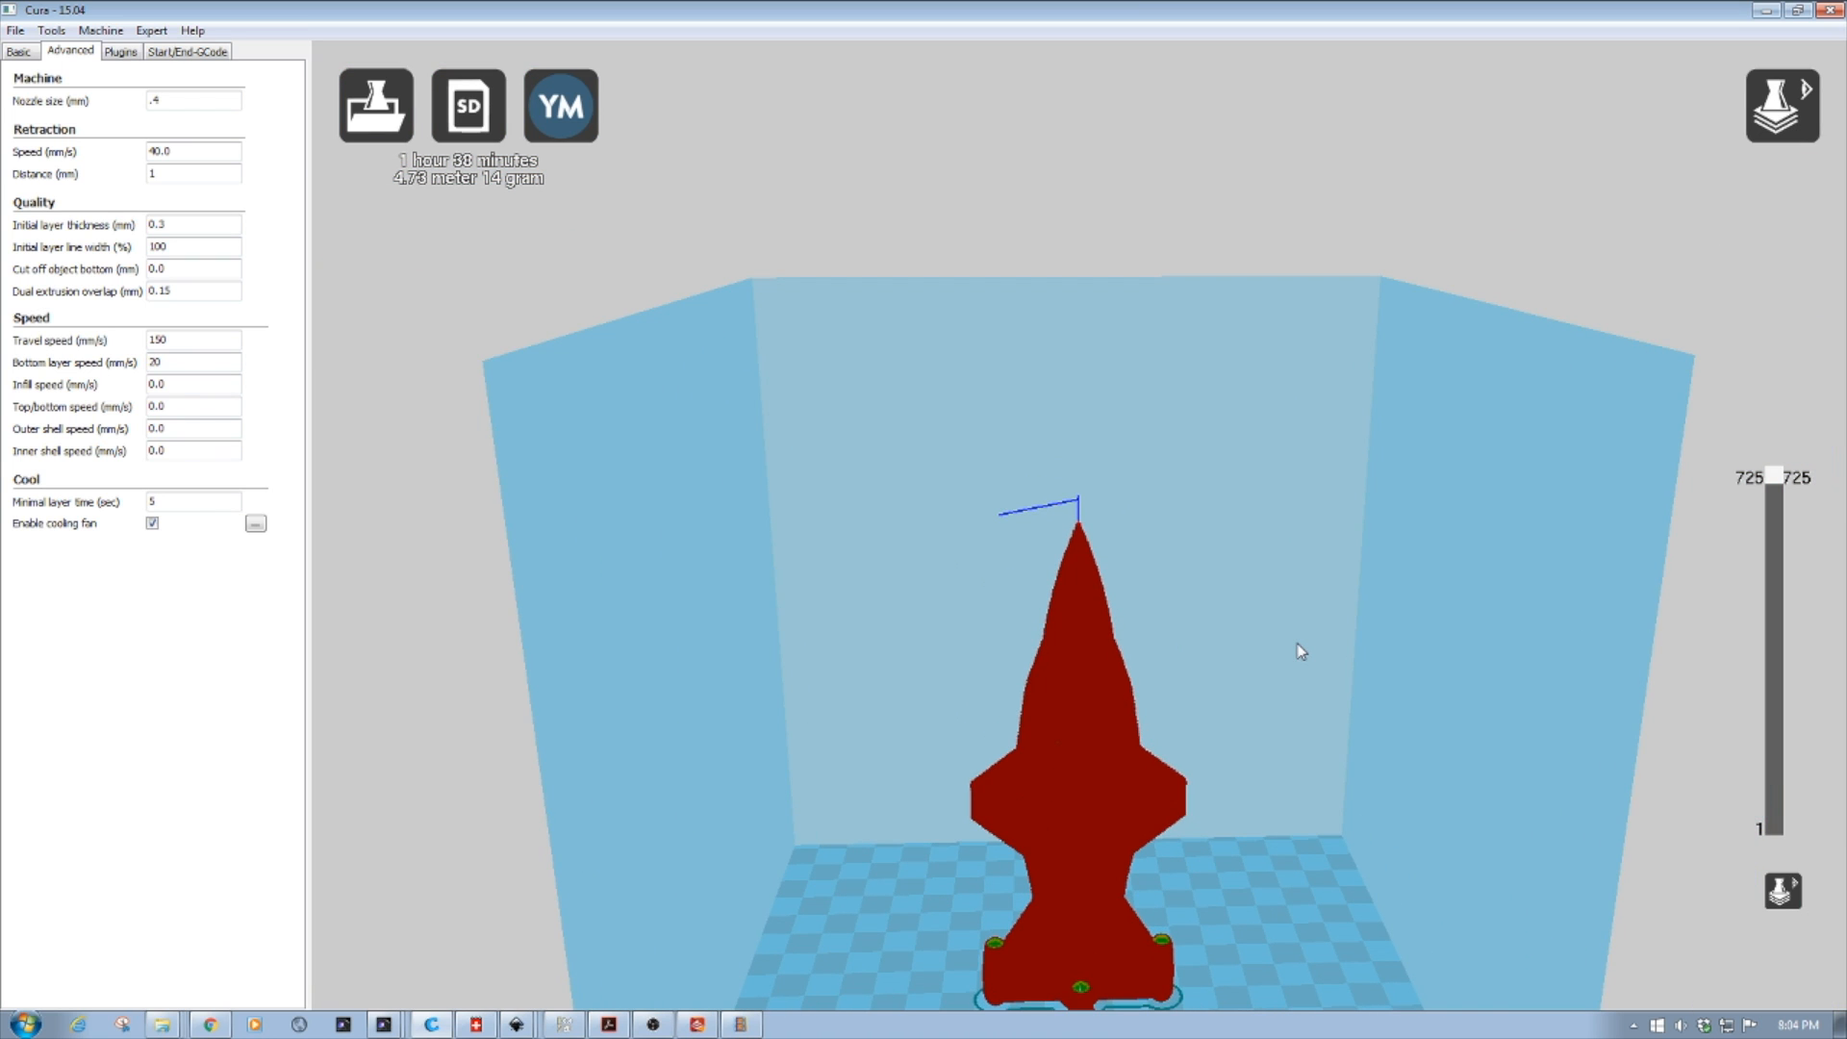